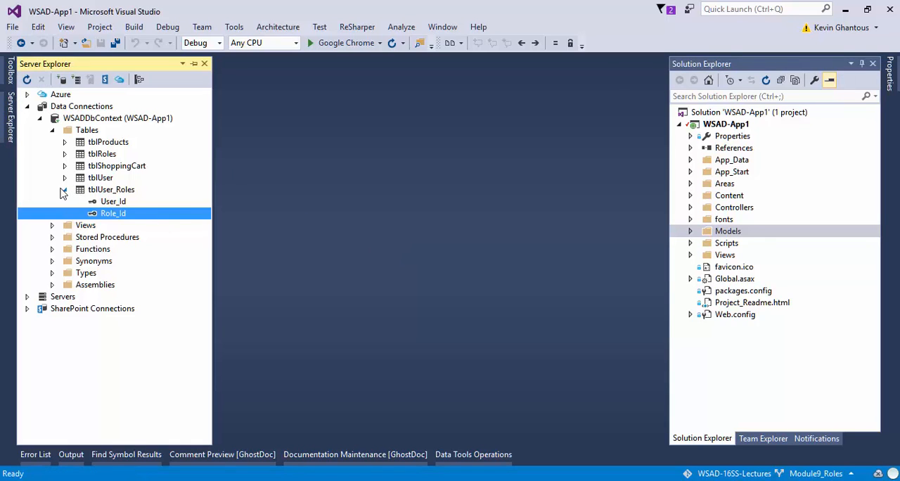
Show the tblRoles table data, try entering a User role, and dismiss the null Id error
{"action": "left_click", "coordinate": [64, 189]}
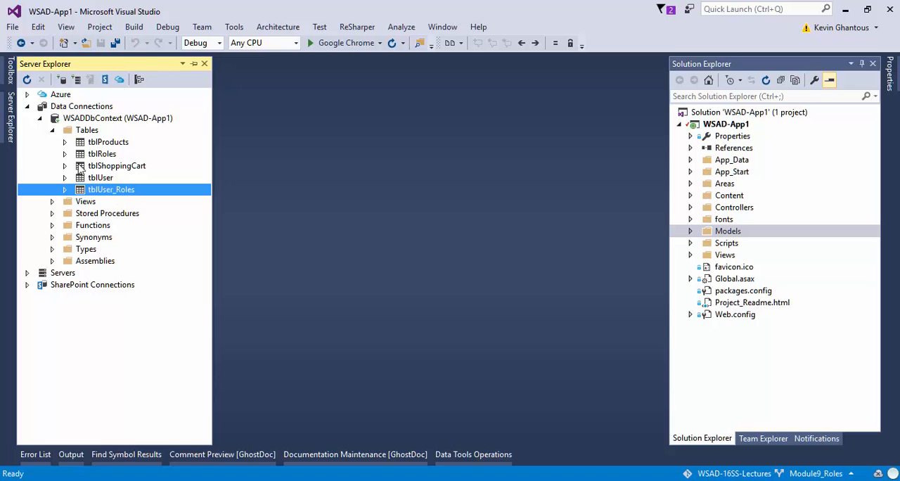
{"action": "right_click", "coordinate": [102, 153]}
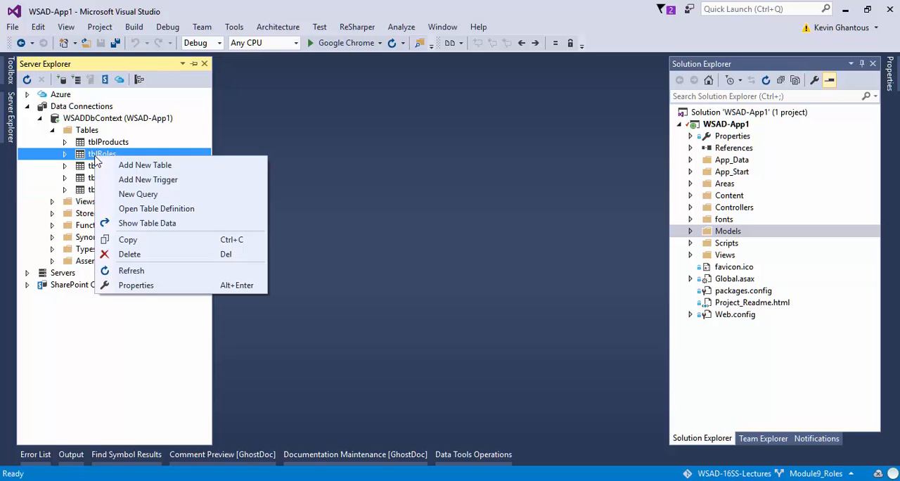
{"action": "mouse_move", "coordinate": [147, 223]}
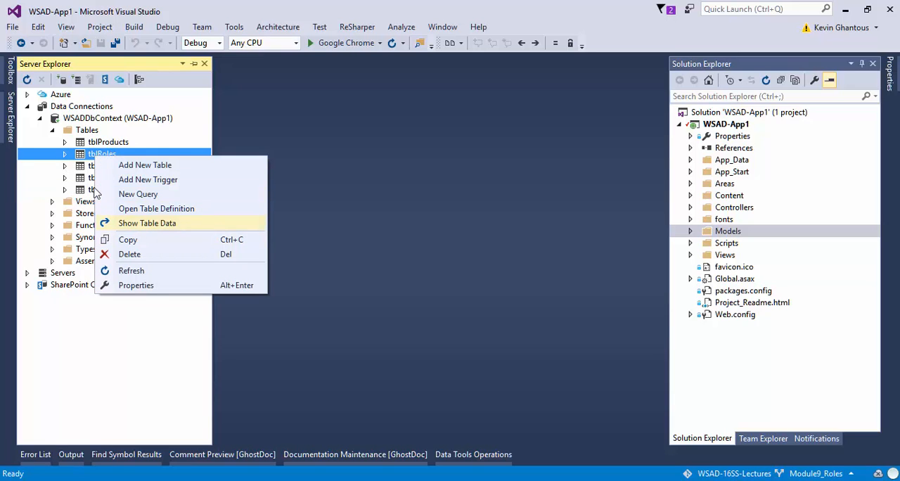
{"action": "left_click", "coordinate": [284, 233]}
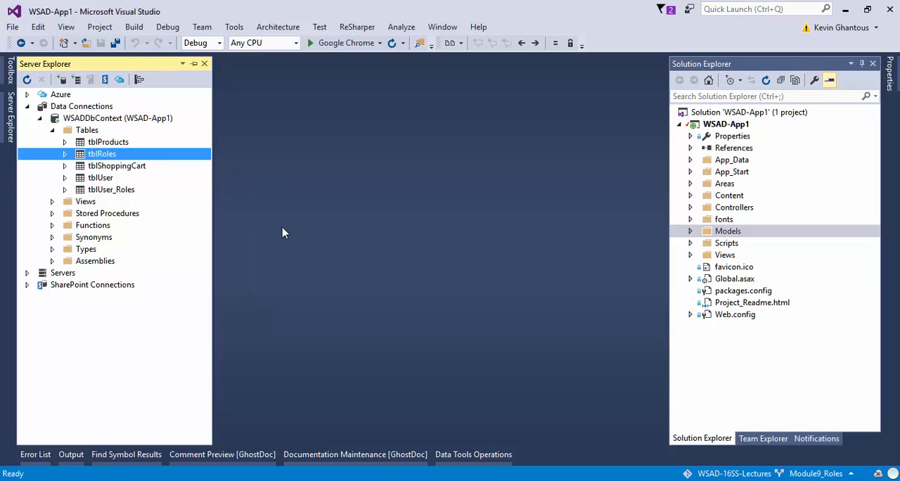
{"action": "double_click", "coordinate": [101, 153]}
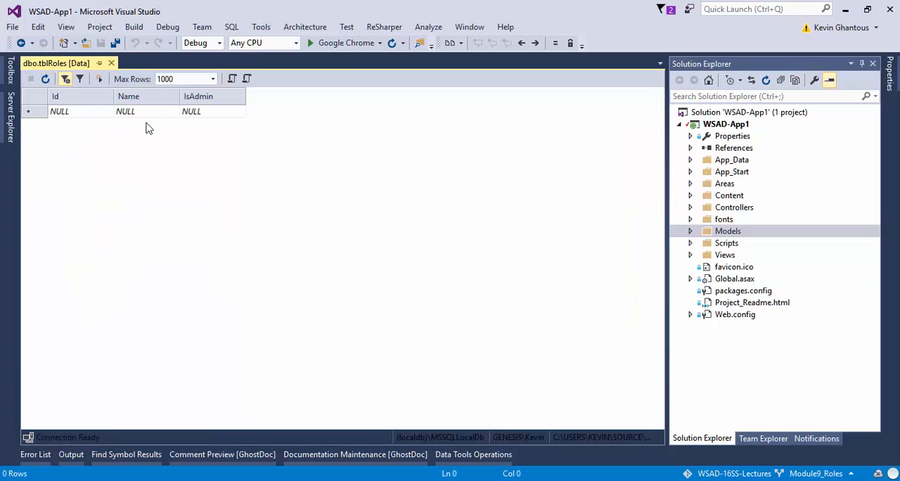
{"action": "left_click", "coordinate": [125, 111]}
{"action": "type", "text": "User"}
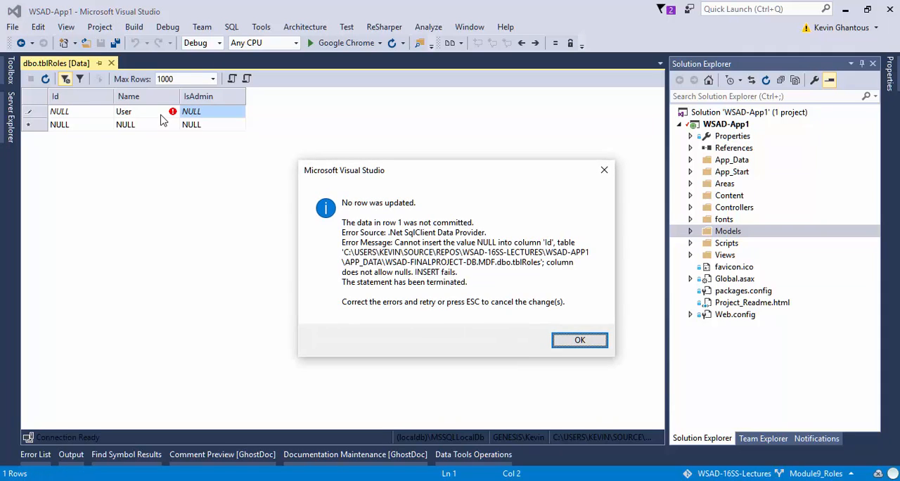
{"action": "left_click", "coordinate": [579, 340]}
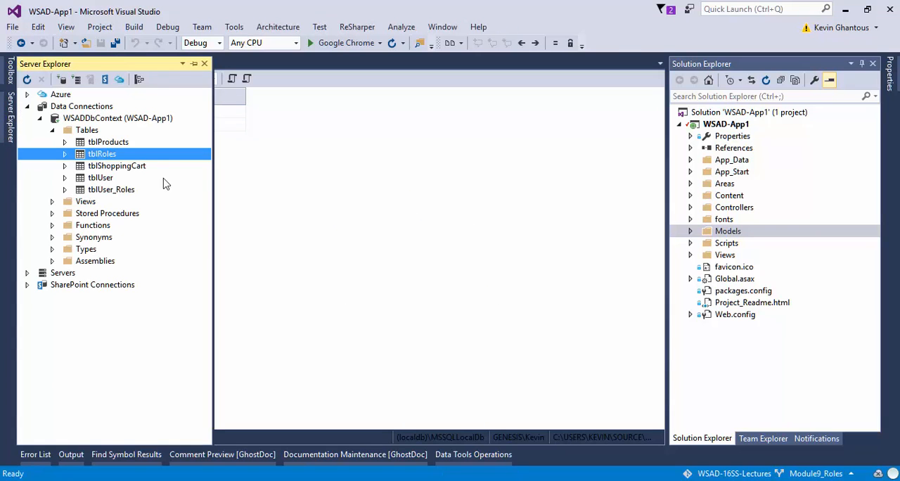
Add IDENTITY to the Id line in the tblRoles definition and update the database
{"action": "right_click", "coordinate": [100, 154]}
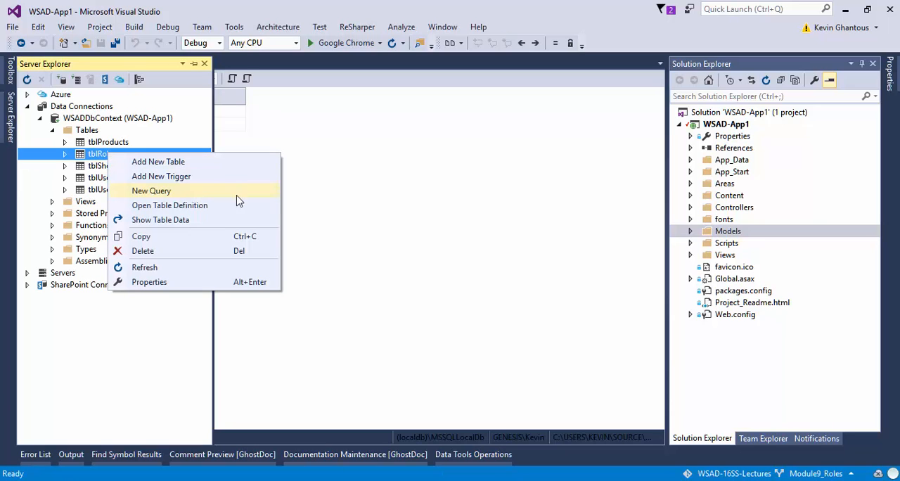
{"action": "left_click", "coordinate": [169, 205]}
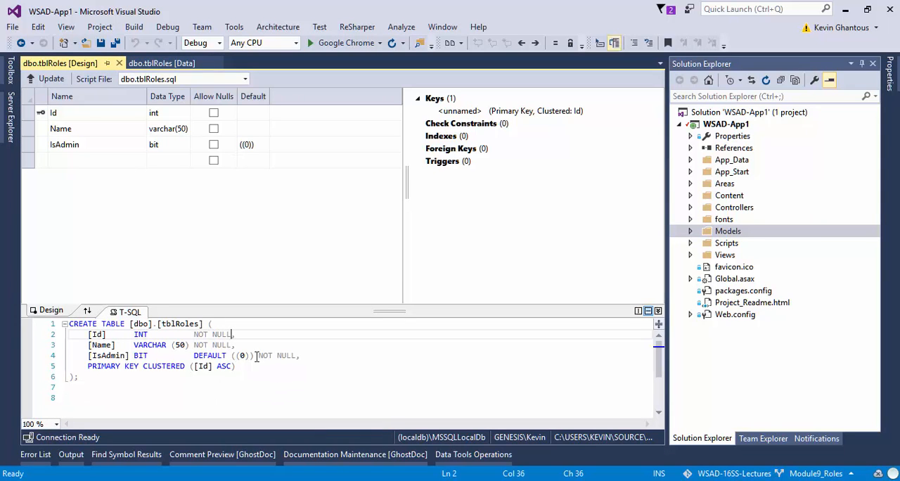
{"action": "type", "text": "IDENTITY"}
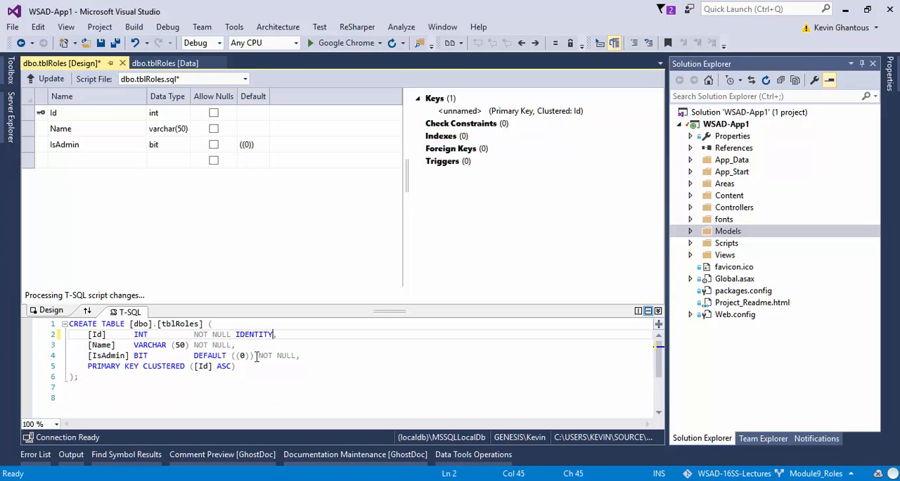
{"action": "left_click", "coordinate": [51, 78]}
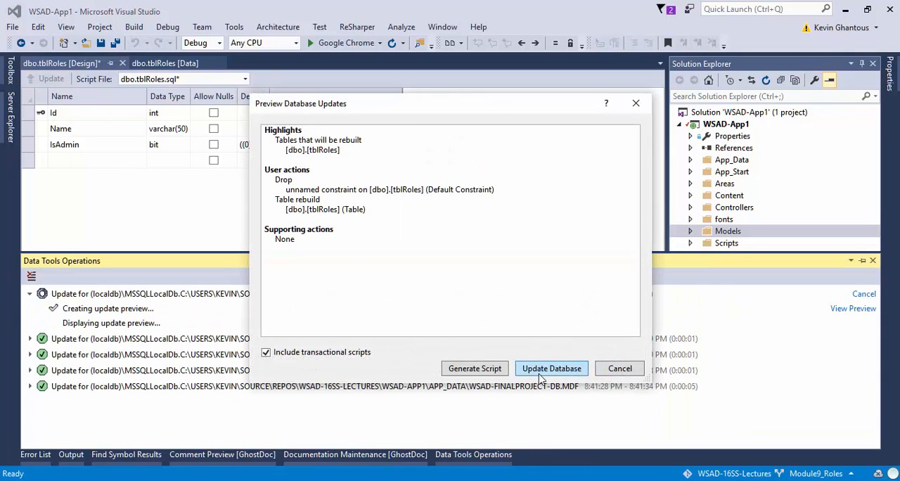
{"action": "left_click", "coordinate": [551, 368]}
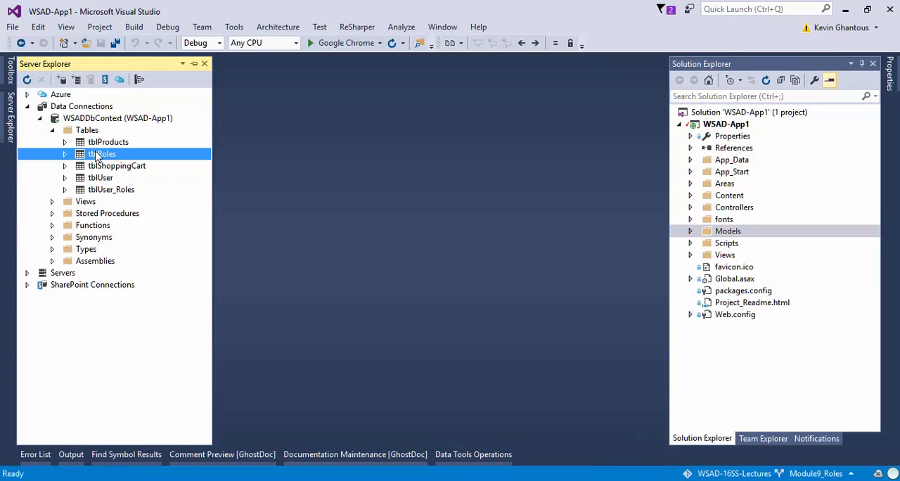
Reopen tblRoles data, add an Admin row with IsAdmin True, and close the tab
{"action": "double_click", "coordinate": [103, 154]}
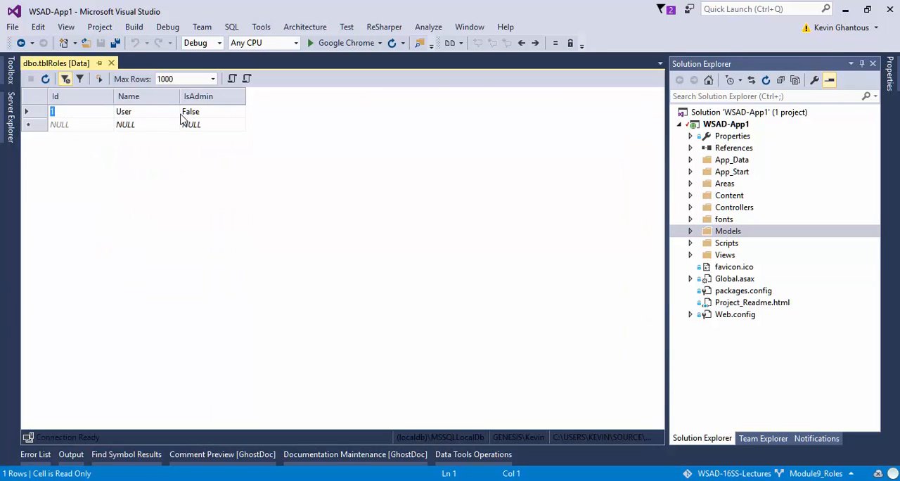
{"action": "type", "text": "Admin"}
{"action": "left_click", "coordinate": [212, 125]}
{"action": "type", "text": "True"}
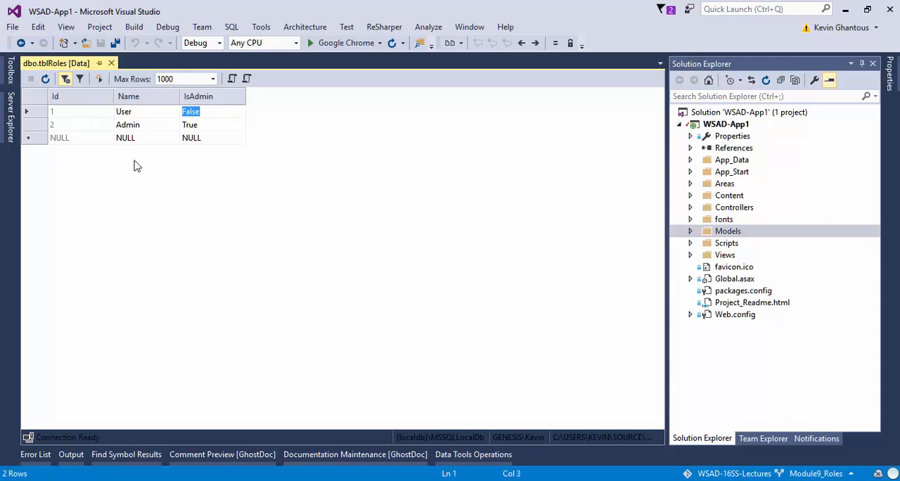
{"action": "left_click", "coordinate": [728, 231]}
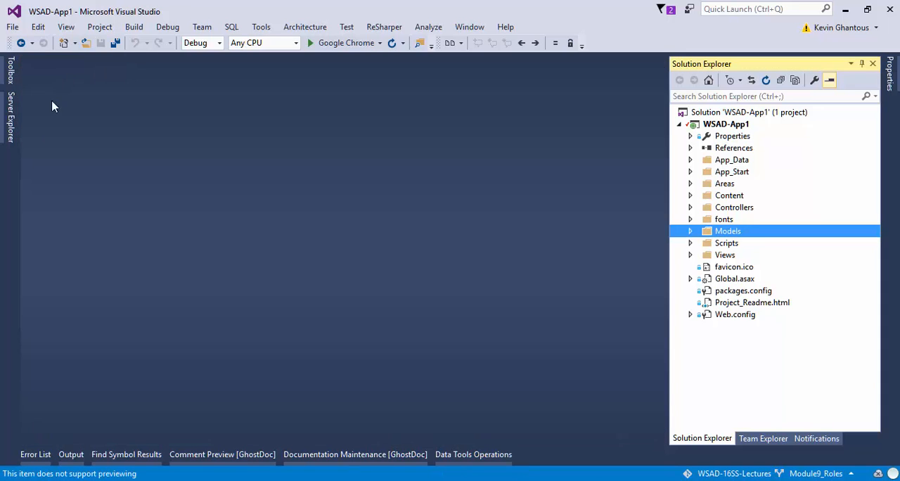
Show the table data for tblUser and tblRoles to review users and roles
{"action": "right_click", "coordinate": [99, 177]}
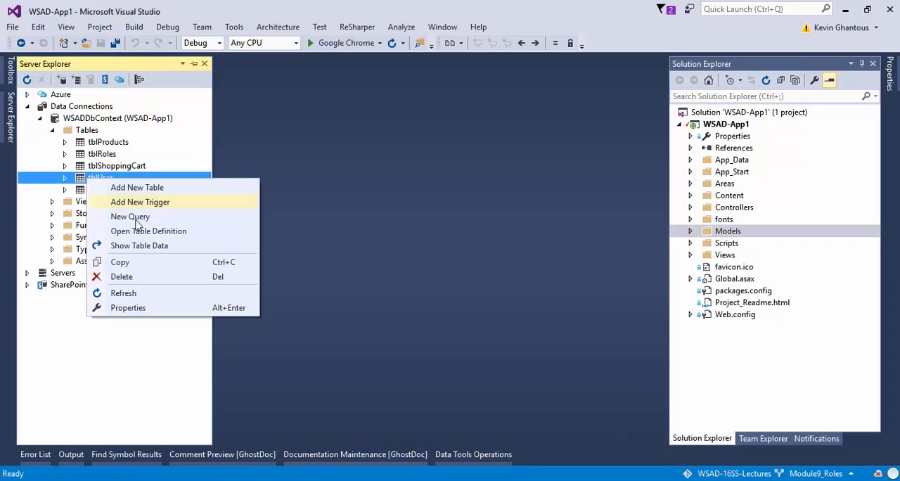
{"action": "left_click", "coordinate": [139, 245]}
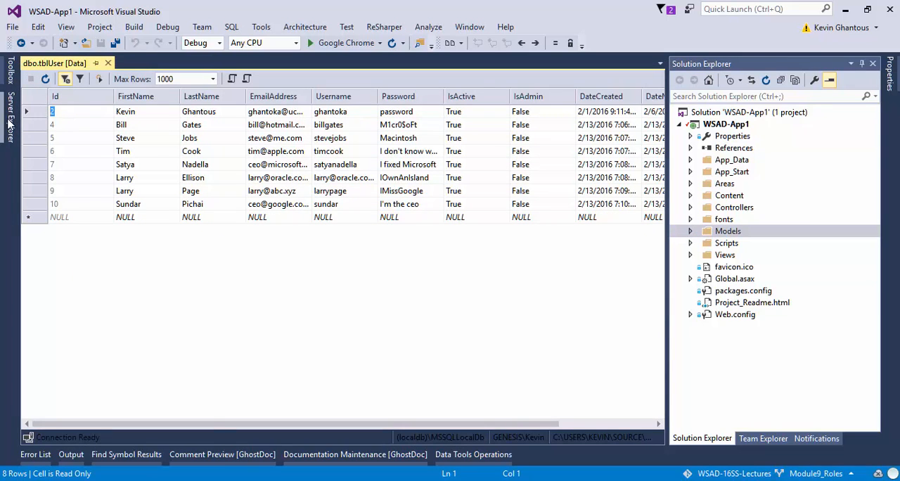
{"action": "right_click", "coordinate": [96, 153]}
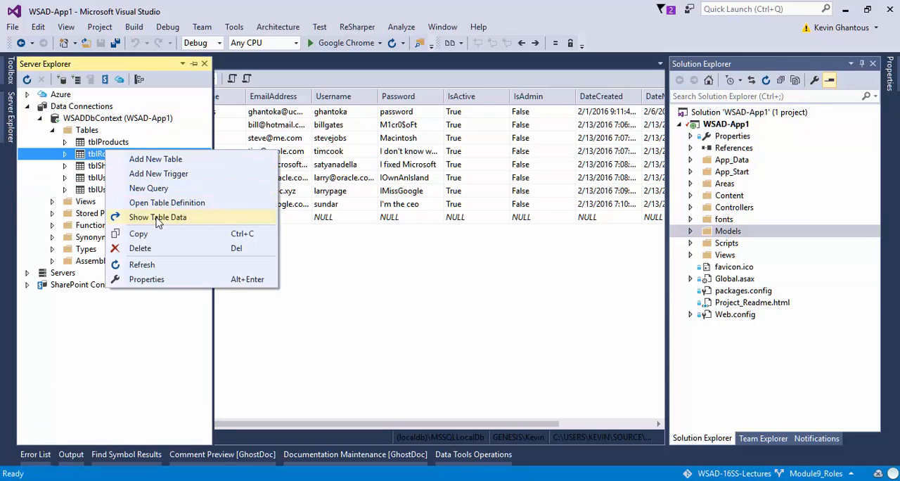
{"action": "left_click", "coordinate": [157, 217]}
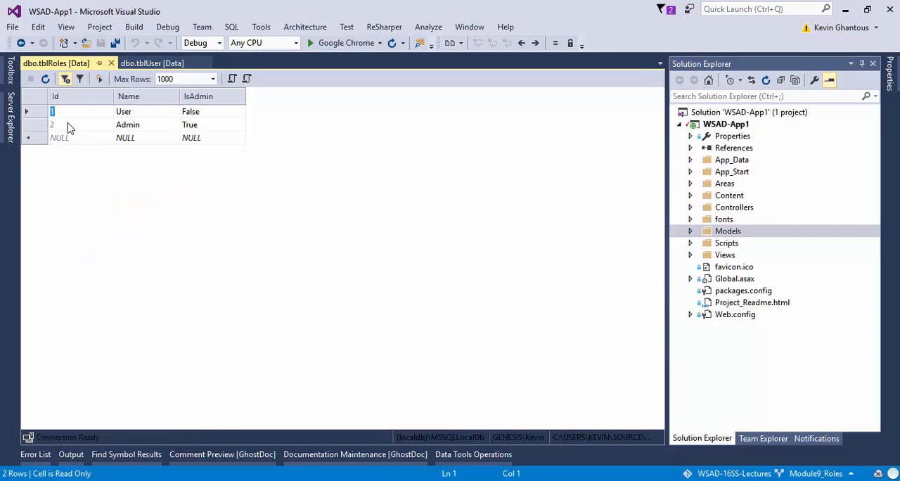
Enter User_Id 2 and Role_Id 2 in tblUser_Roles, then close the table views
{"action": "left_click", "coordinate": [52, 125]}
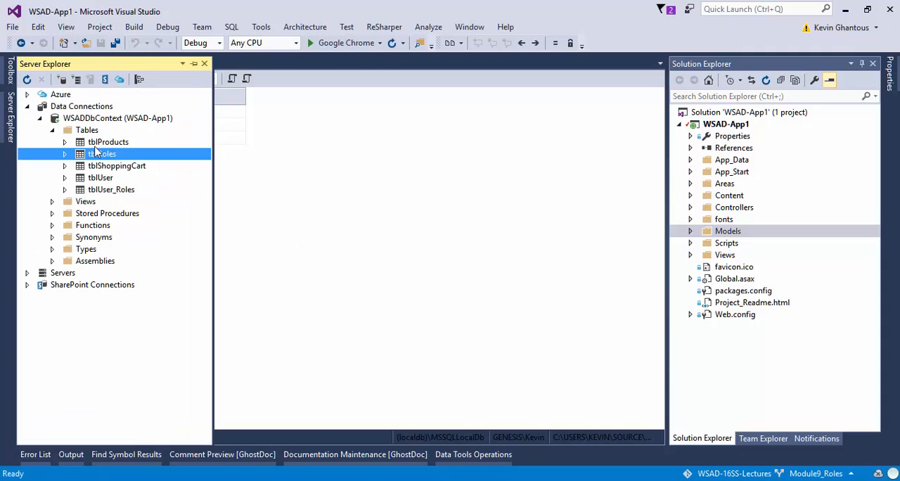
{"action": "left_click", "coordinate": [110, 189]}
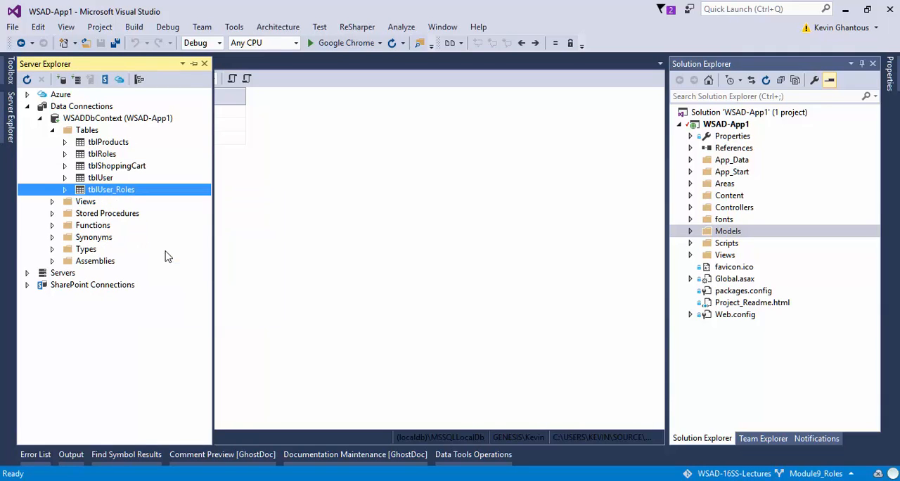
{"action": "double_click", "coordinate": [110, 189]}
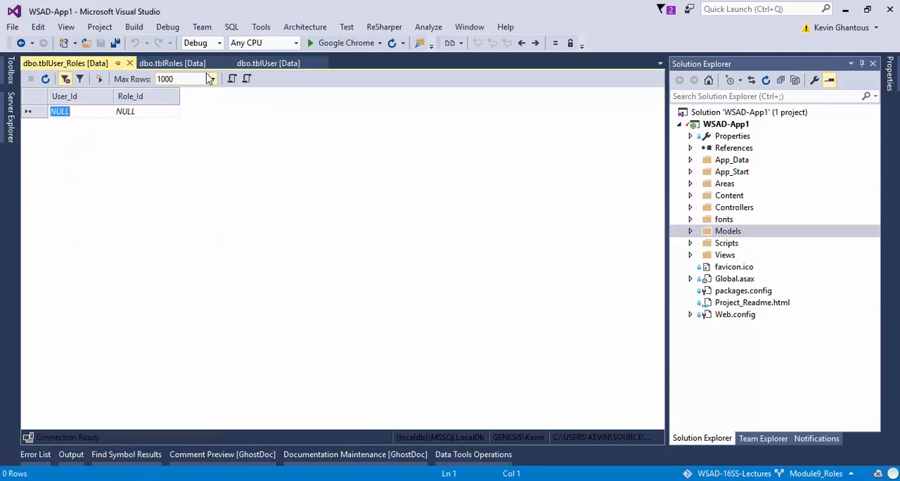
{"action": "left_click", "coordinate": [267, 62]}
{"action": "type", "text": "2"}
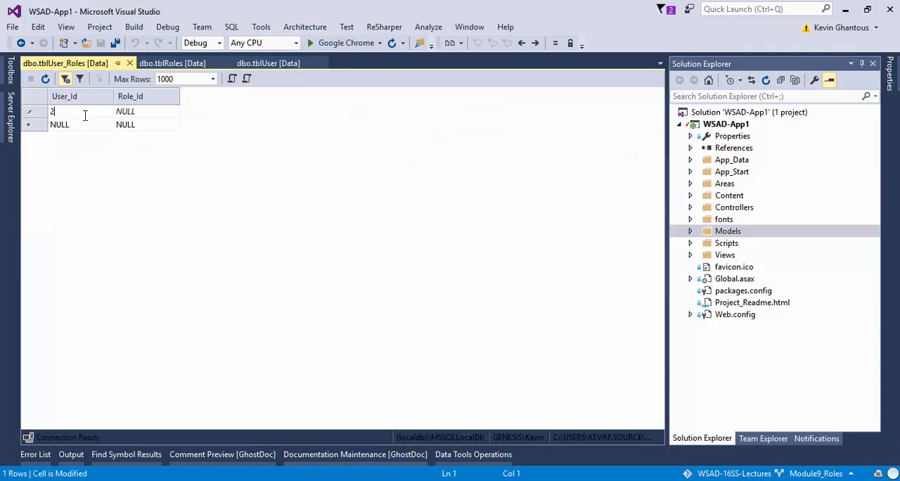
{"action": "left_click", "coordinate": [172, 62]}
{"action": "type", "text": "2"}
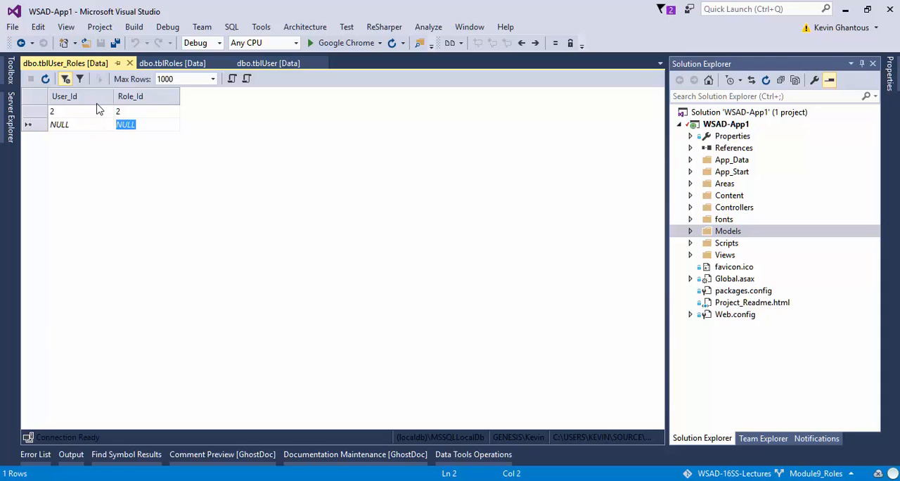
{"action": "mouse_move", "coordinate": [132, 77]}
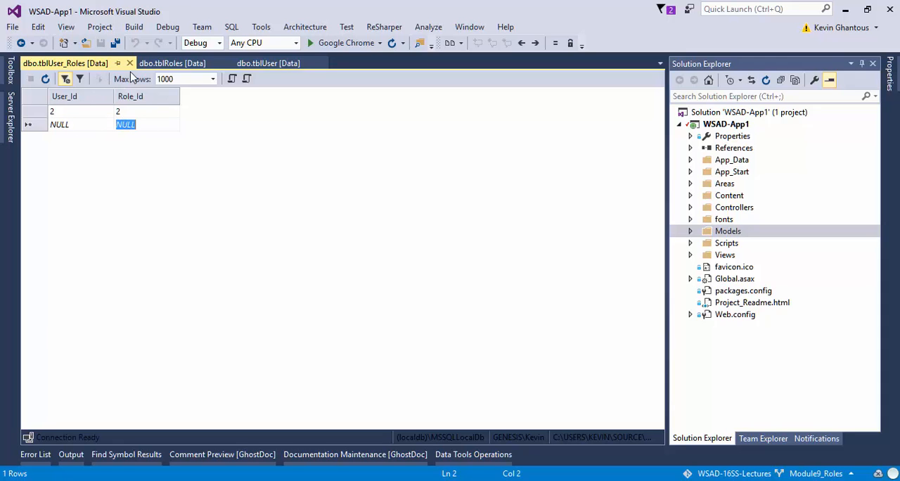
{"action": "left_click", "coordinate": [268, 63]}
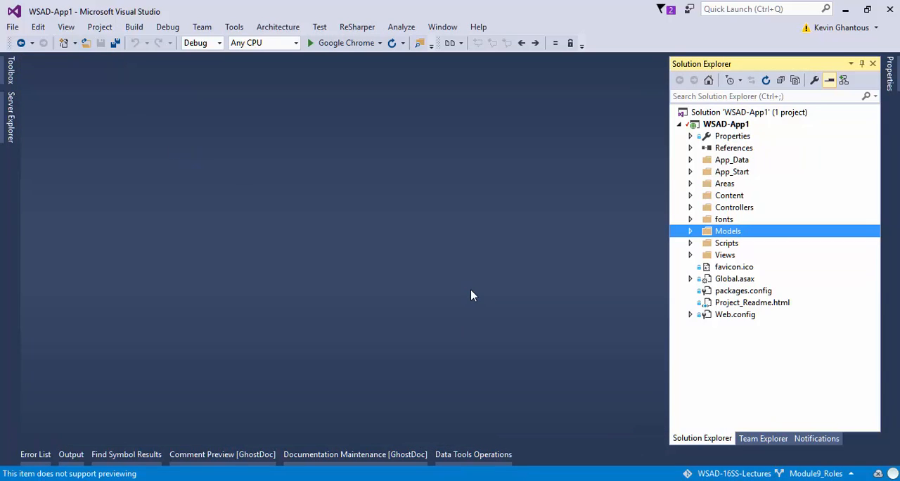
{"action": "mouse_move", "coordinate": [457, 213]}
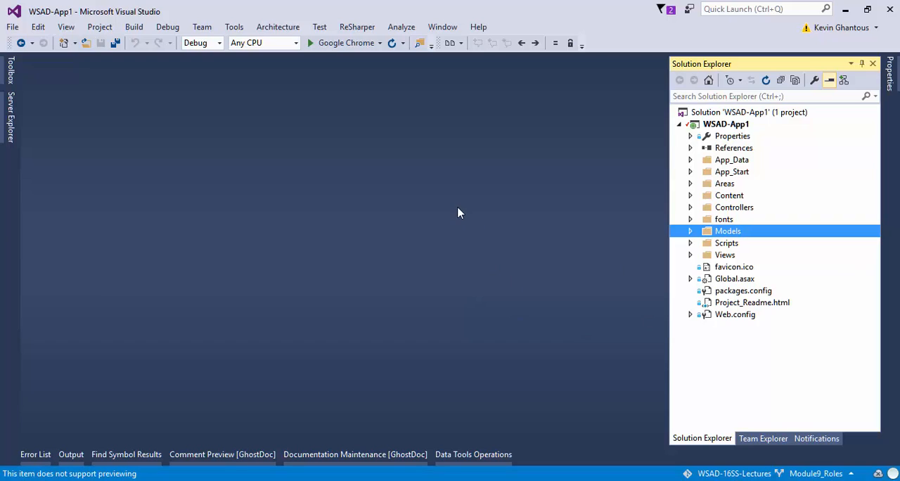
{"action": "mouse_move", "coordinate": [758, 271]}
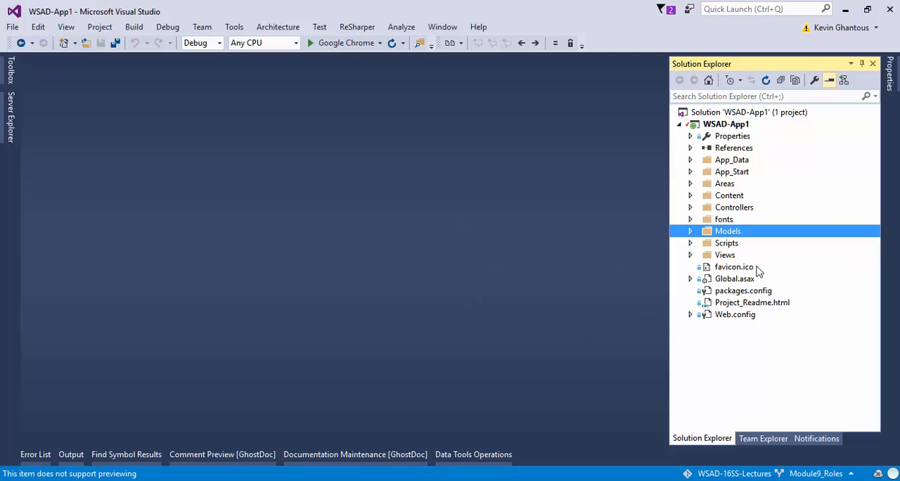
Expand Global.asax, open Global.asax.cs, and place the cursor below Application_Start
{"action": "left_click", "coordinate": [690, 278]}
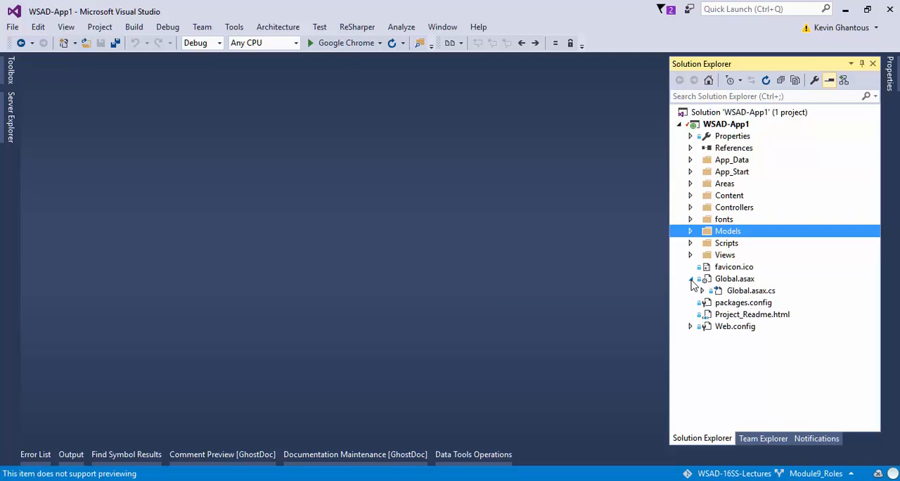
{"action": "double_click", "coordinate": [751, 290]}
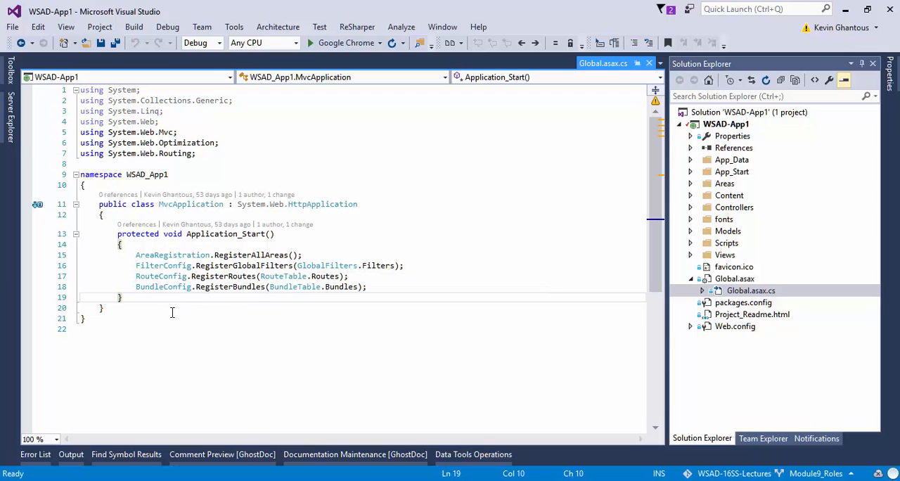
{"action": "left_click", "coordinate": [121, 296]}
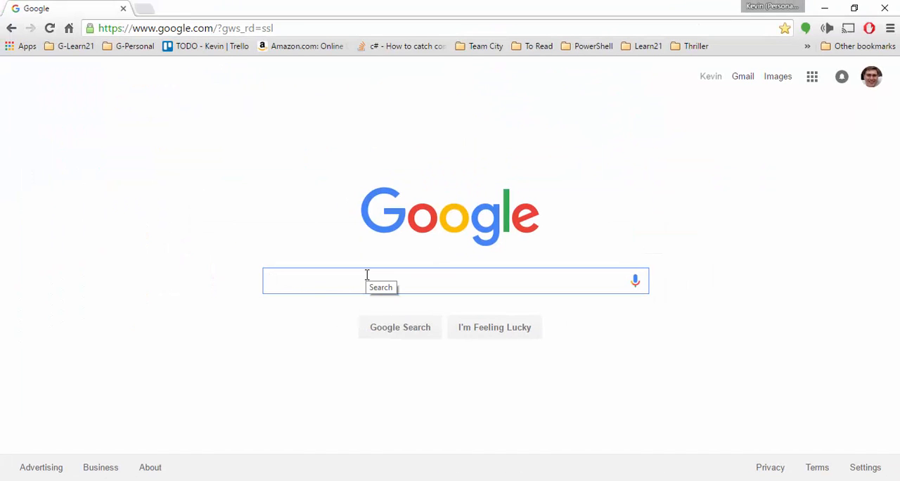
Search Google for 'global.asax events' and open the TechRepublic article
{"action": "type", "text": "global.asax"}
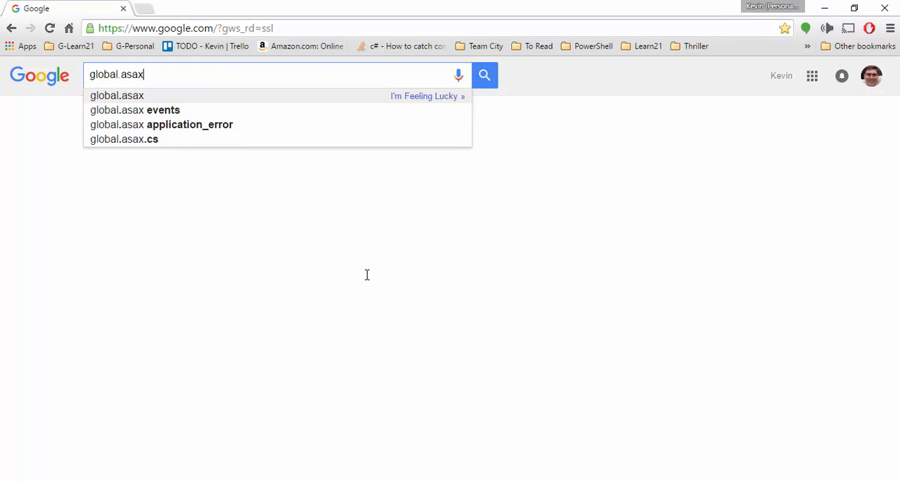
{"action": "left_click", "coordinate": [135, 109]}
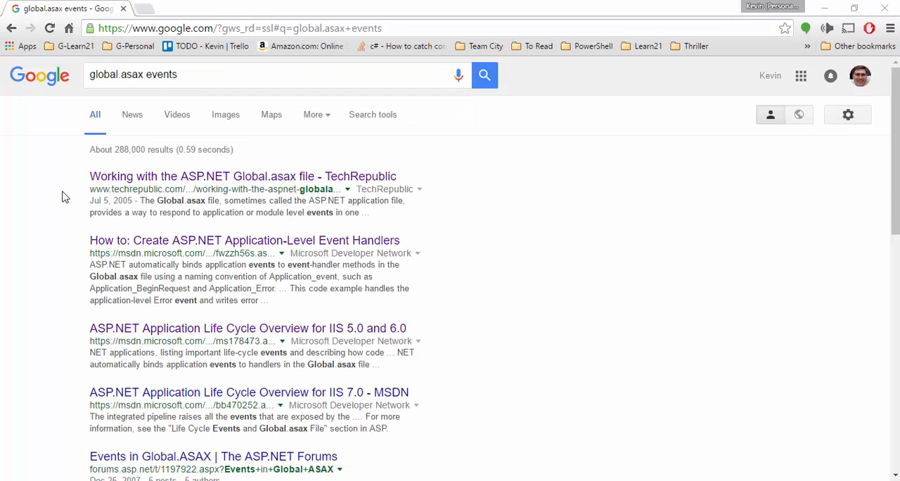
{"action": "mouse_move", "coordinate": [345, 179]}
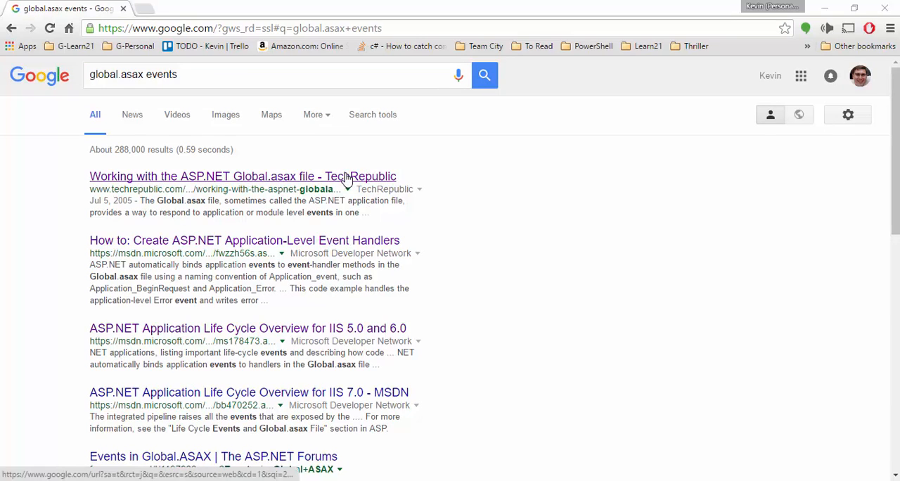
{"action": "left_click", "coordinate": [242, 176]}
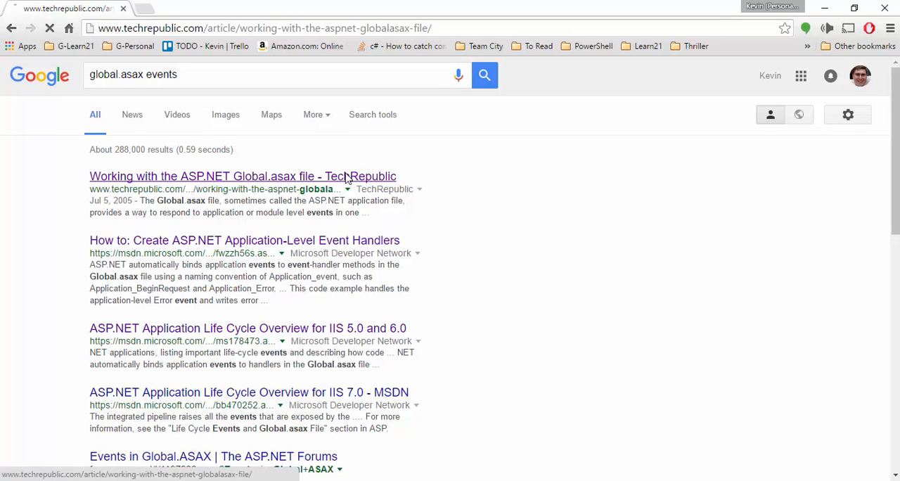
{"action": "left_click", "coordinate": [242, 176]}
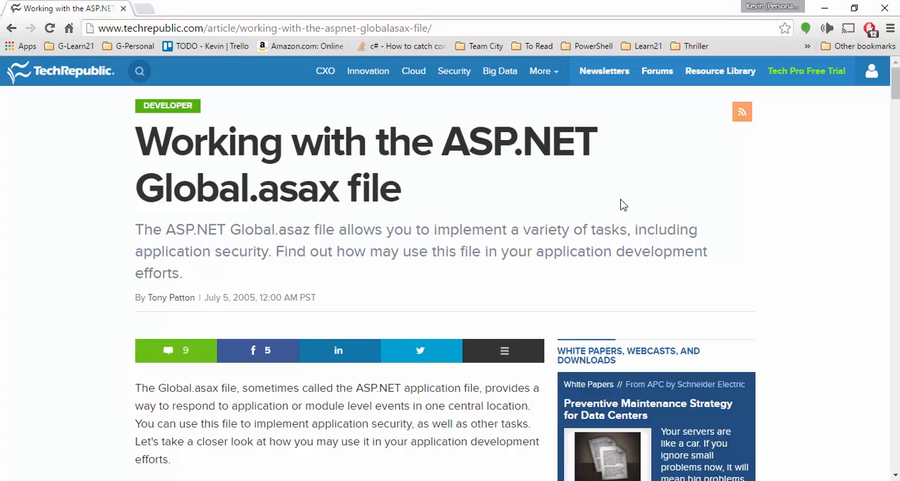
Scroll down to the article's event list and highlight Application_AuthenticateRequest
{"action": "scroll", "scroll_direction": "down", "scroll_amount": 3}
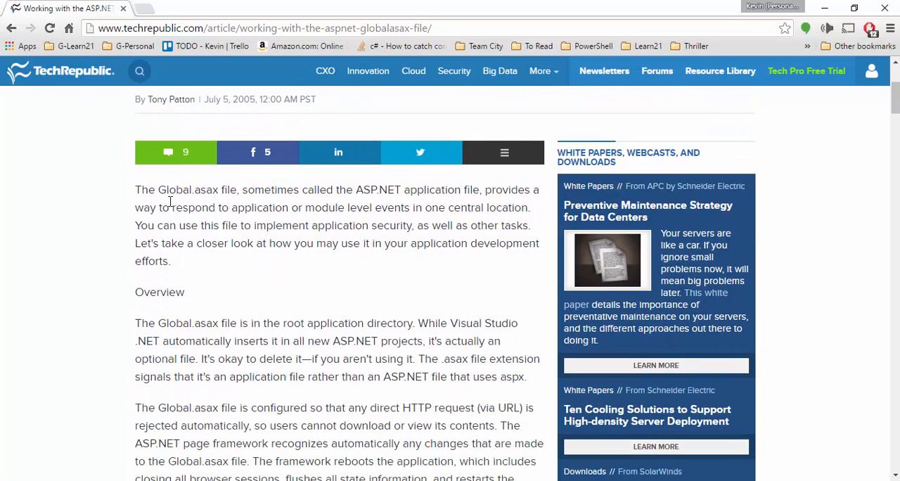
{"action": "scroll", "scroll_direction": "down", "scroll_amount": 3}
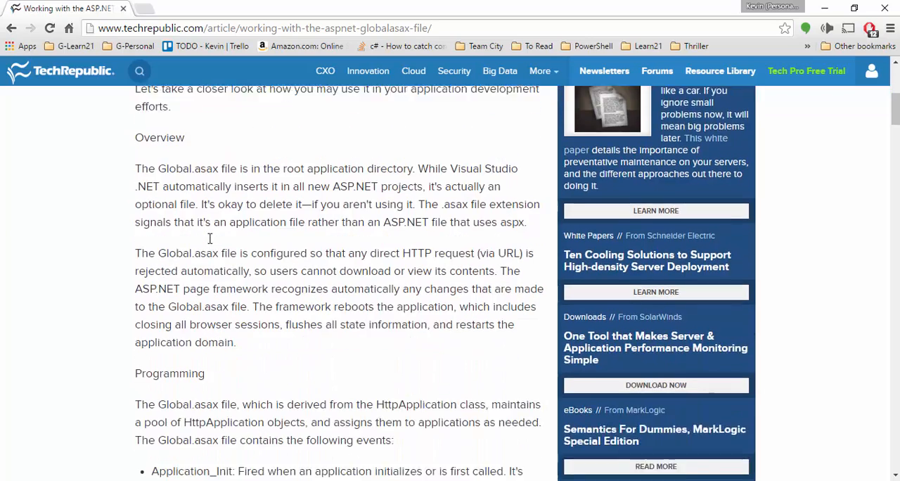
{"action": "scroll", "scroll_direction": "down", "scroll_amount": 3}
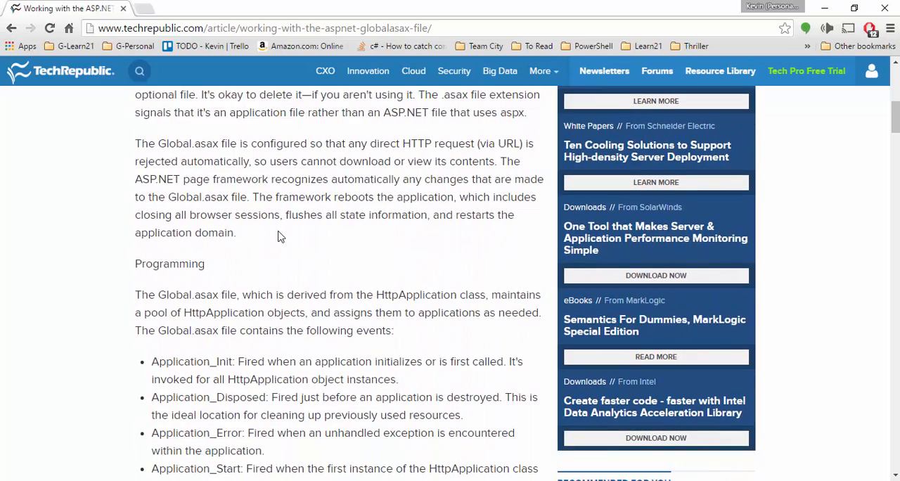
{"action": "scroll", "scroll_direction": "down", "scroll_amount": 3}
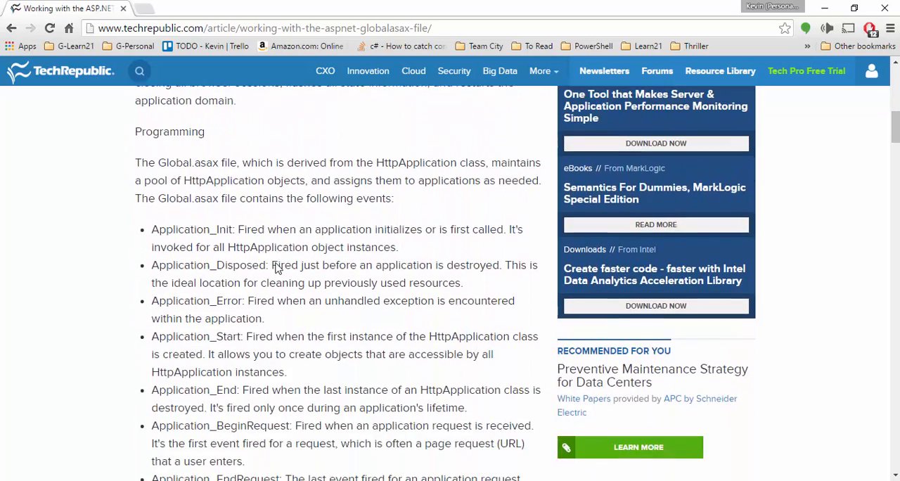
{"action": "mouse_move", "coordinate": [290, 224]}
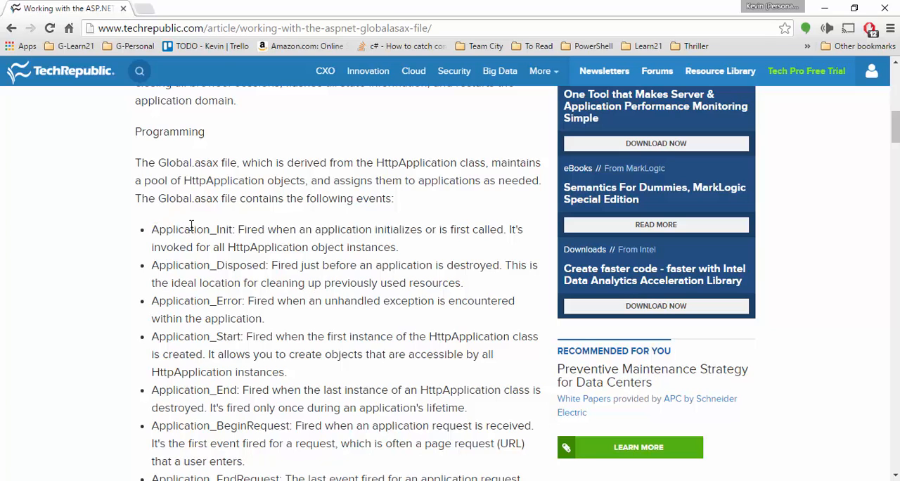
{"action": "scroll", "scroll_direction": "down", "scroll_amount": 3}
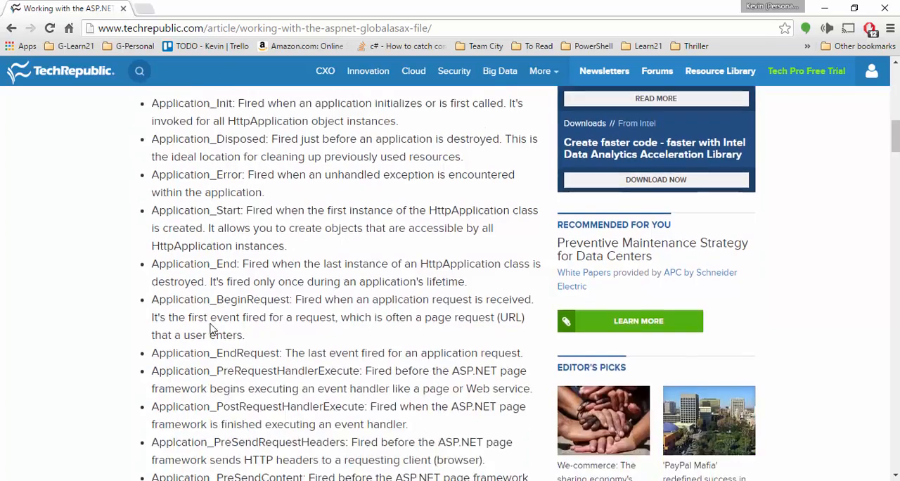
{"action": "scroll", "scroll_direction": "down", "scroll_amount": 3}
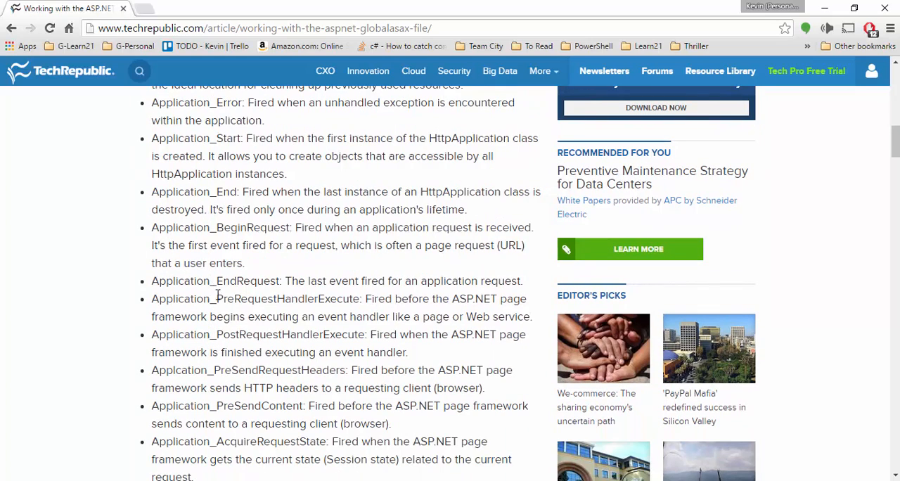
{"action": "scroll", "scroll_direction": "down", "scroll_amount": 3}
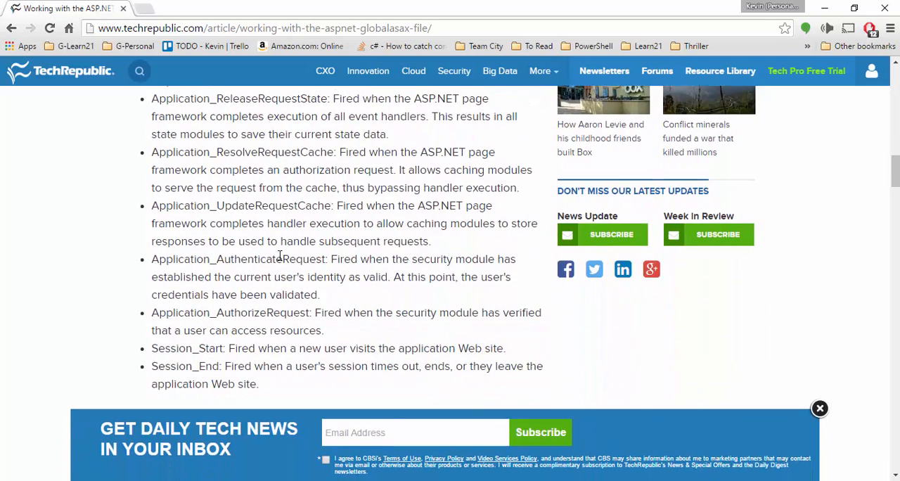
{"action": "double_click", "coordinate": [238, 259]}
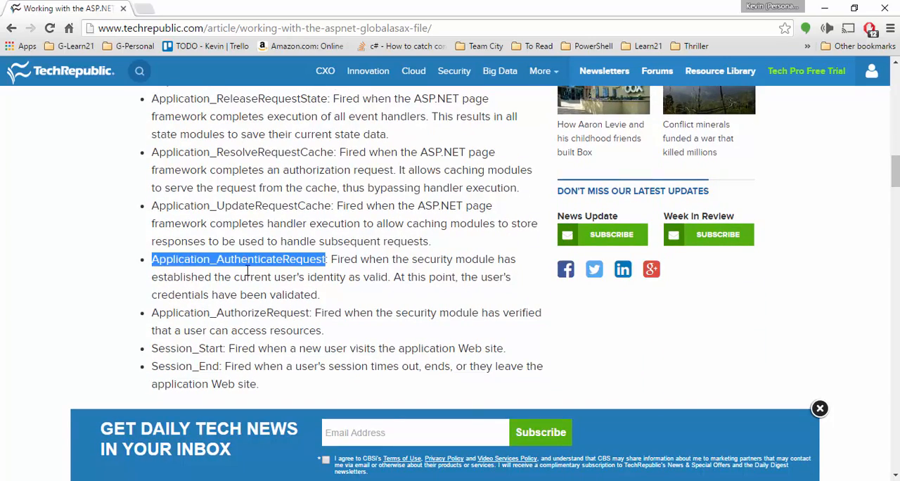
{"action": "mouse_move", "coordinate": [312, 273]}
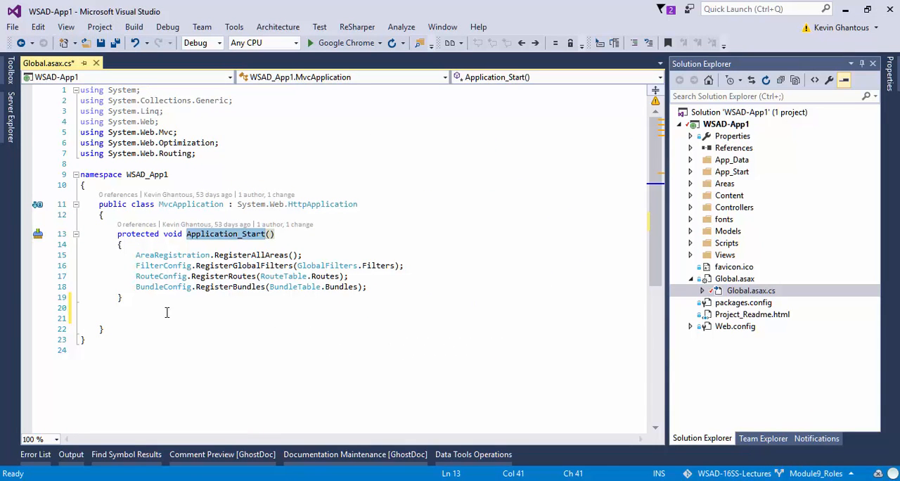
Type a protected void Application_AuthenticateRequest() method and begin 'Context.User' inside it
{"action": "type", "text": "pu"}
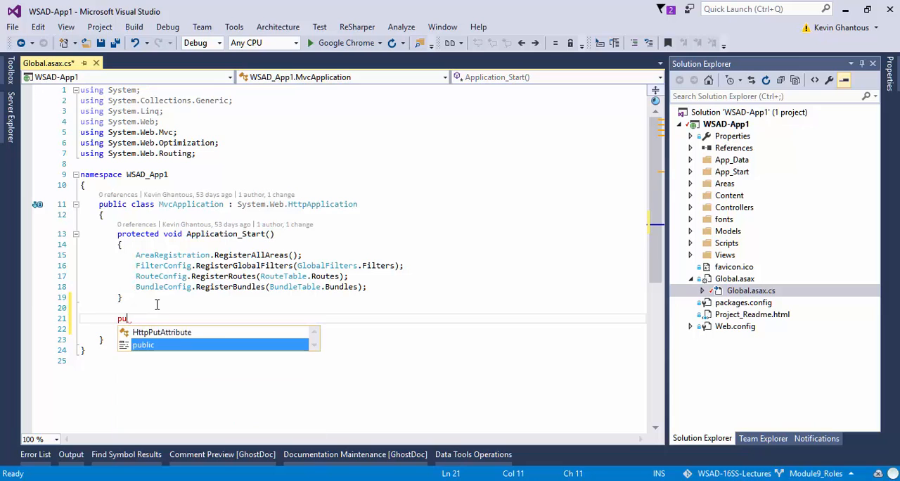
{"action": "type", "text": "protected void Application_AuthenticateRequest("}
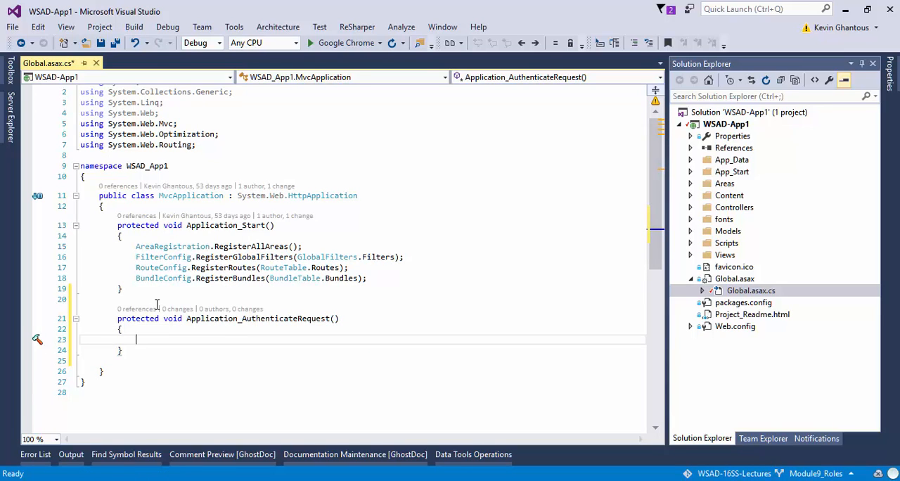
{"action": "mouse_move", "coordinate": [283, 362]}
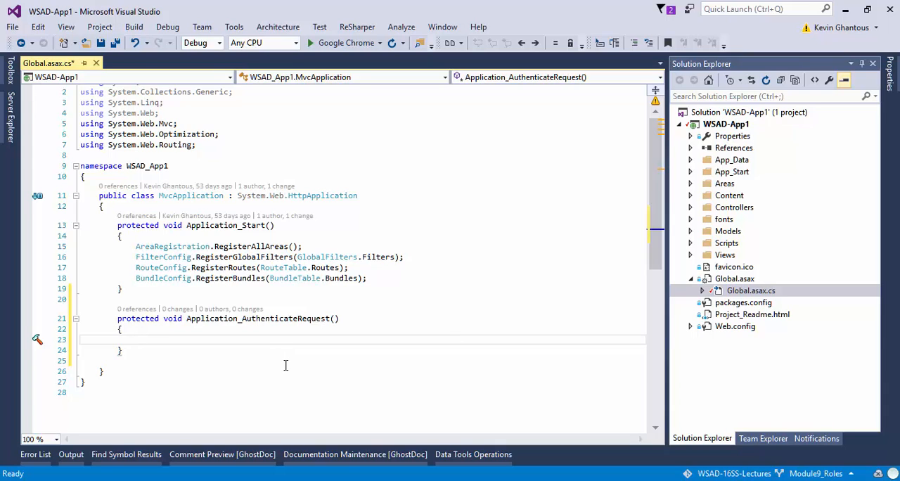
{"action": "mouse_move", "coordinate": [287, 365]}
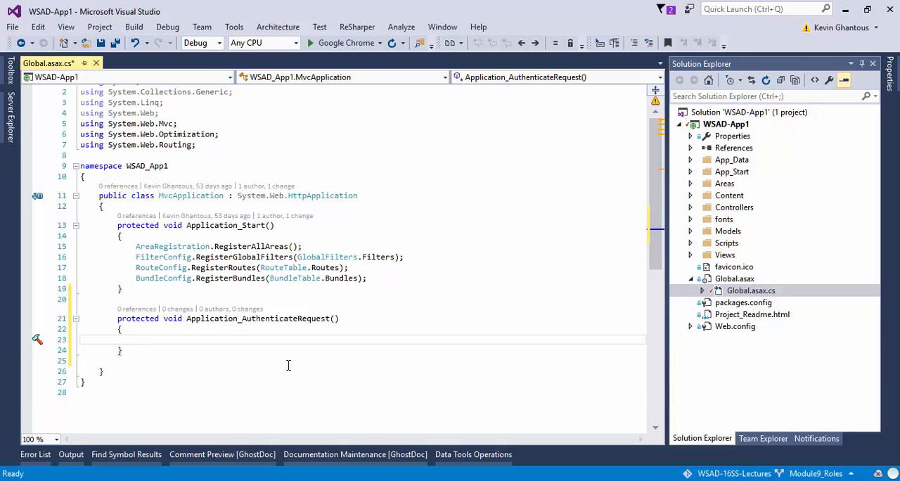
{"action": "left_click", "coordinate": [135, 340]}
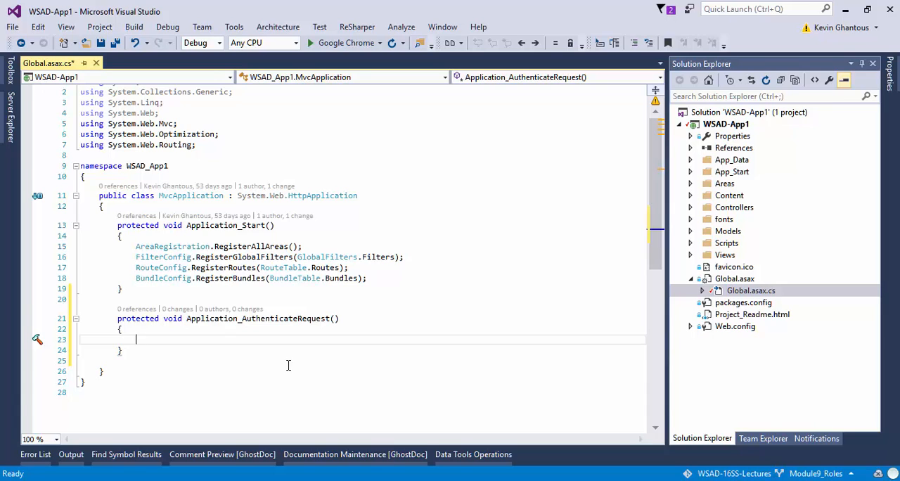
{"action": "scroll", "scroll_direction": "down", "scroll_amount": 3}
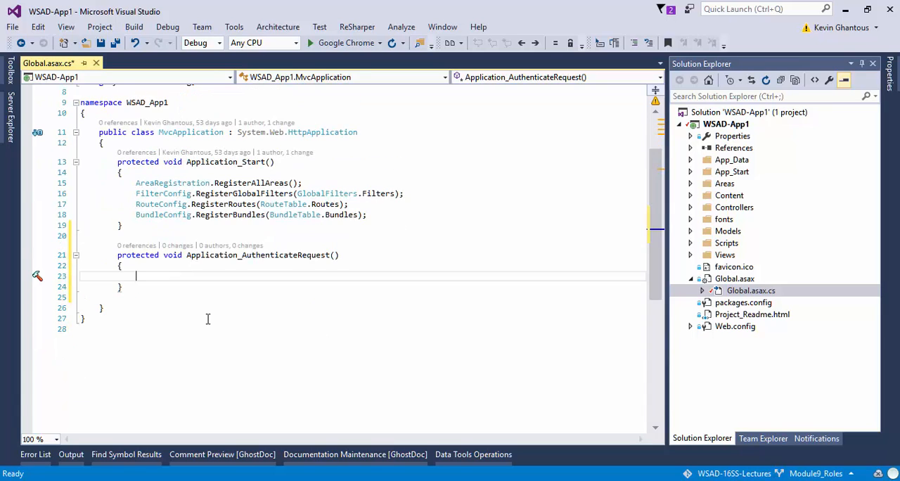
{"action": "mouse_move", "coordinate": [240, 359]}
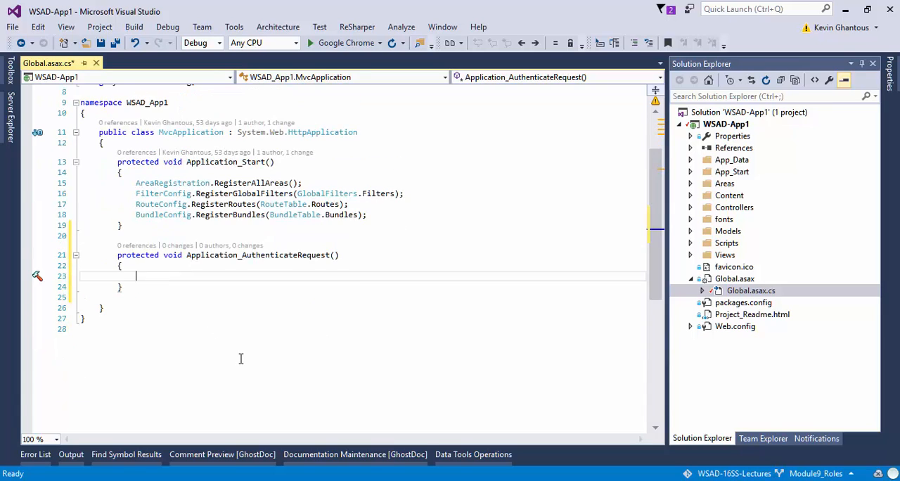
{"action": "type", "text": "Context"}
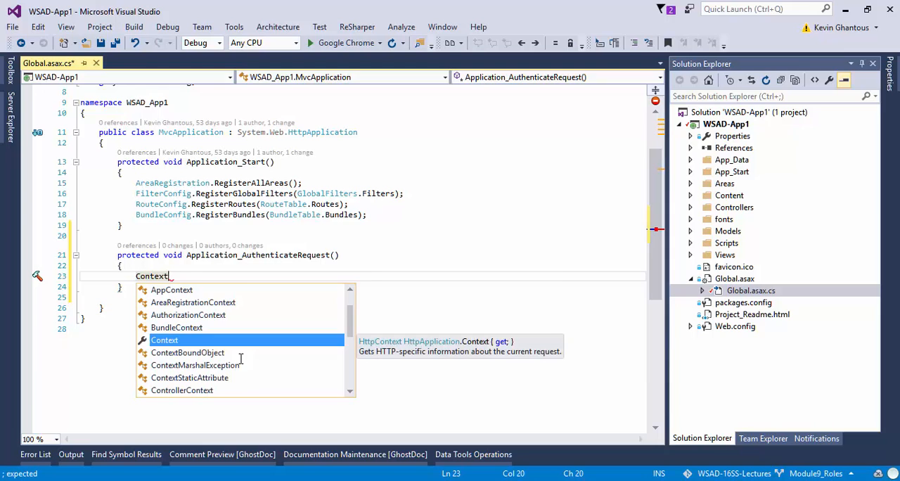
{"action": "type", "text": ".User"}
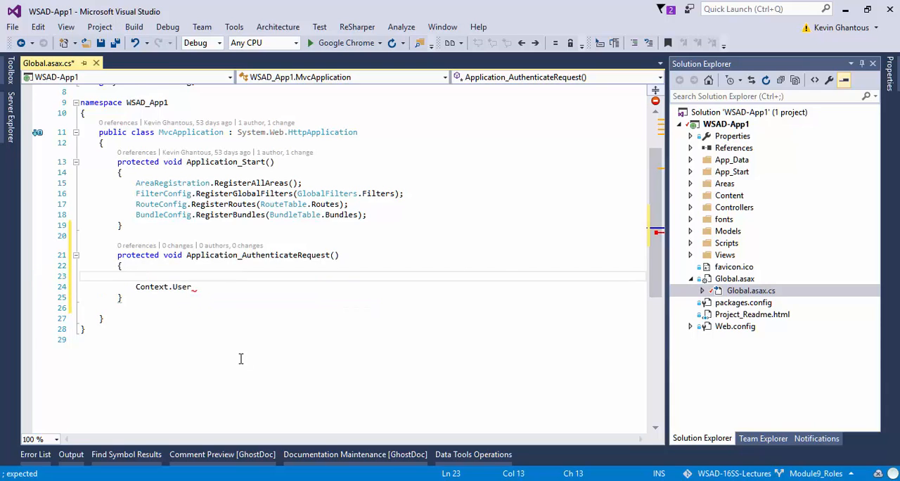
Write outline comments for getting the current user and building an IPrincipal
{"action": "type", "text": "//Get"}
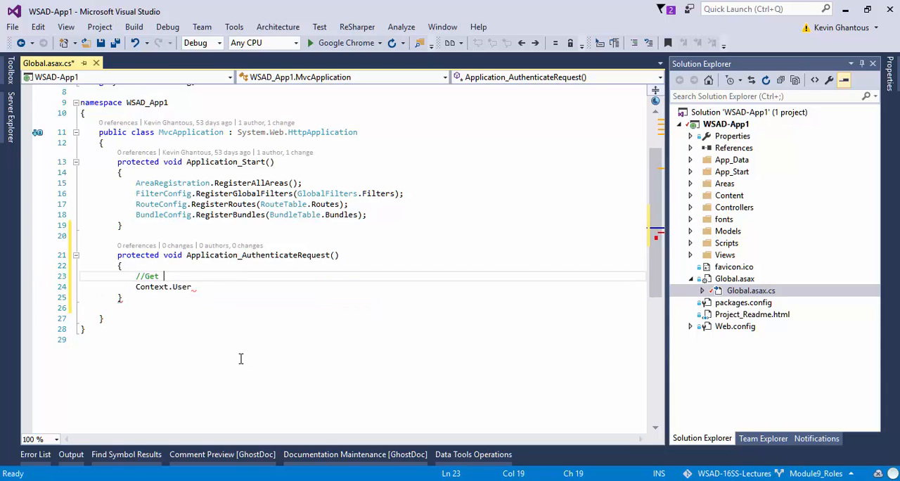
{"action": "type", "text": "Current User Usernam"}
{"action": "type", "text": "//G"}
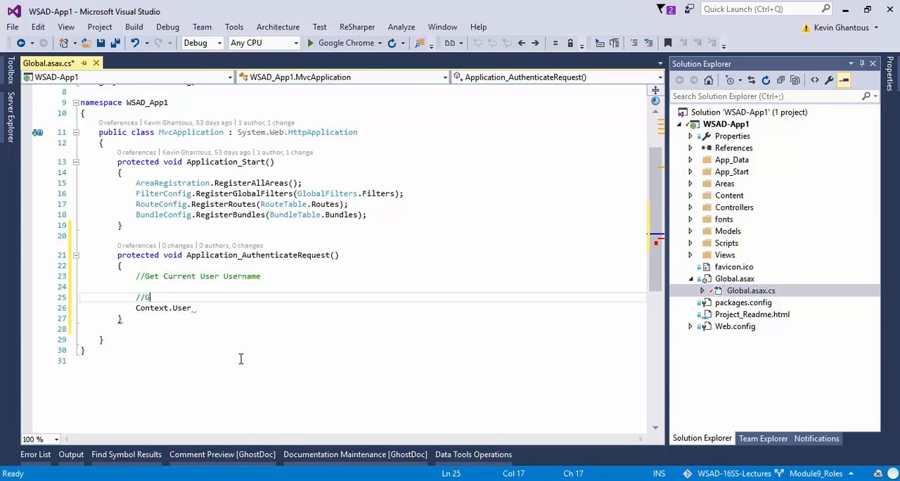
{"action": "type", "text": "etup a Db"}
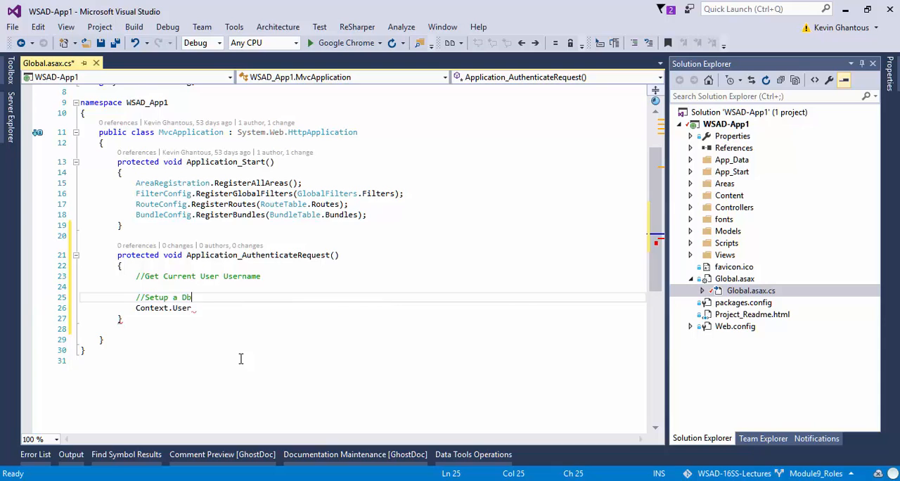
{"action": "type", "text": "Context"}
{"action": "type", "text": "//Build"}
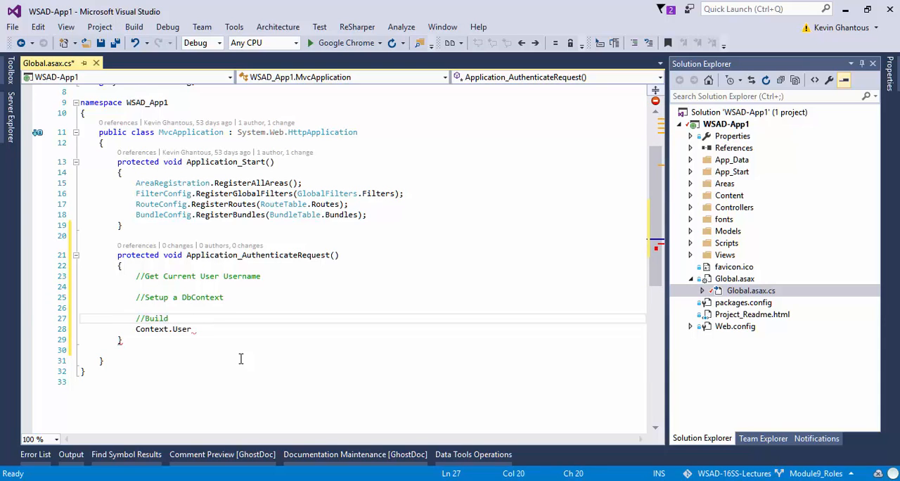
{"action": "type", "text": "a IPrincipal Object"}
{"action": "type", "text": "//"}
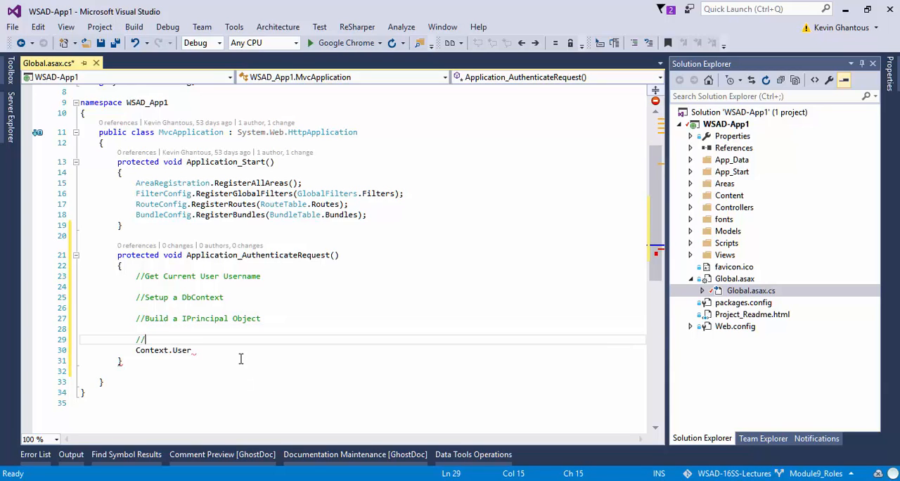
Add comments '//Update the Context.User with our IPrincipal' and '//Add our roles to the IPrincipal Object'
{"action": "type", "text": "Update the Conte"}
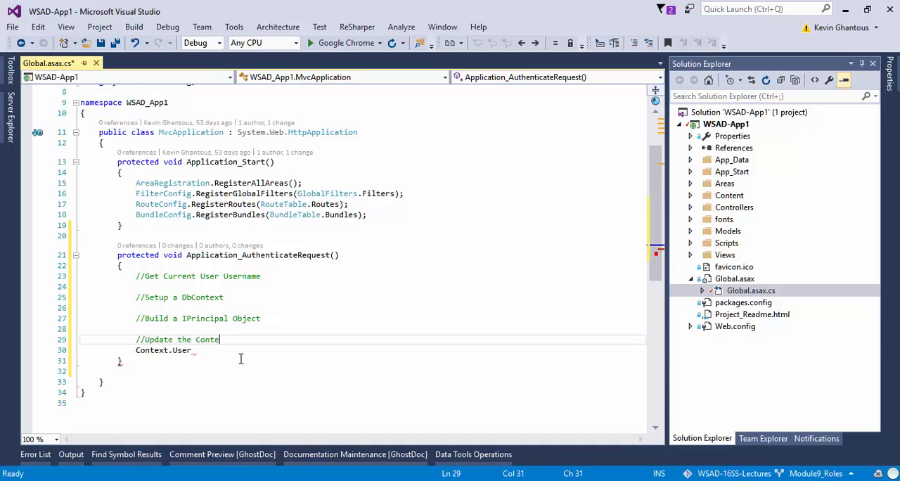
{"action": "type", "text": "xt.User"}
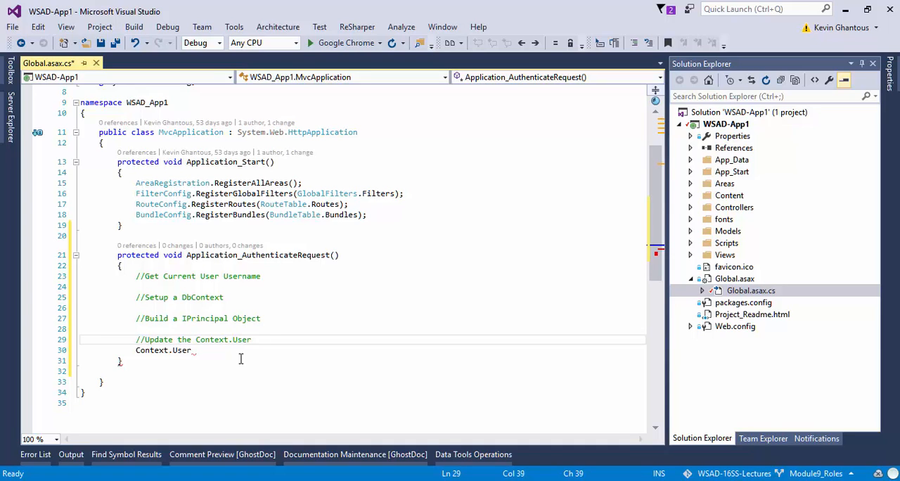
{"action": "type", "text": "with our IPrinc"}
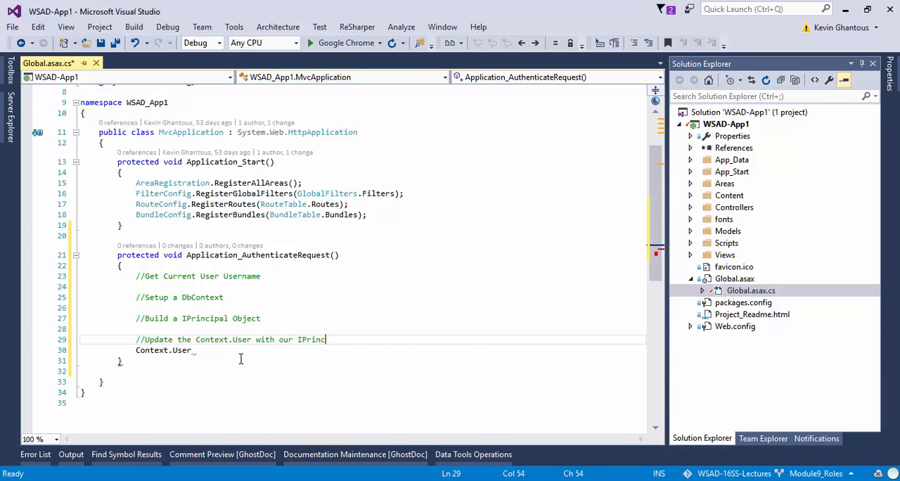
{"action": "type", "text": "ipal"}
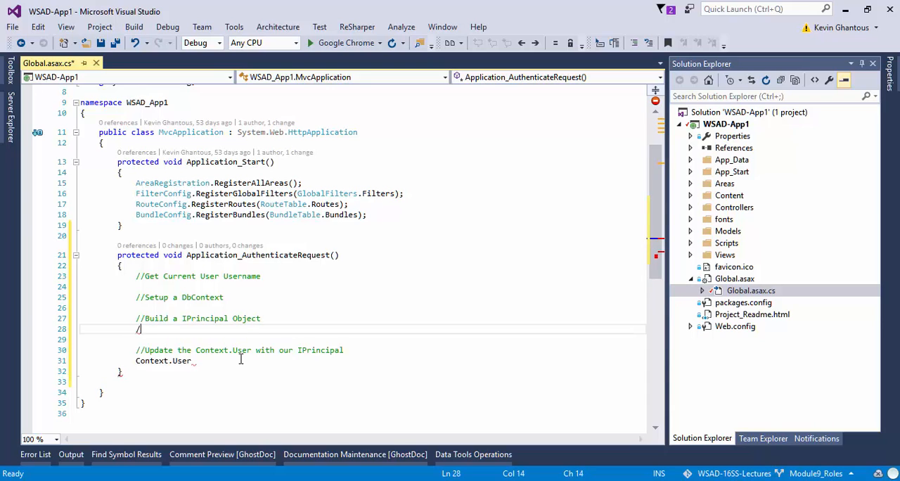
{"action": "type", "text": "/a"}
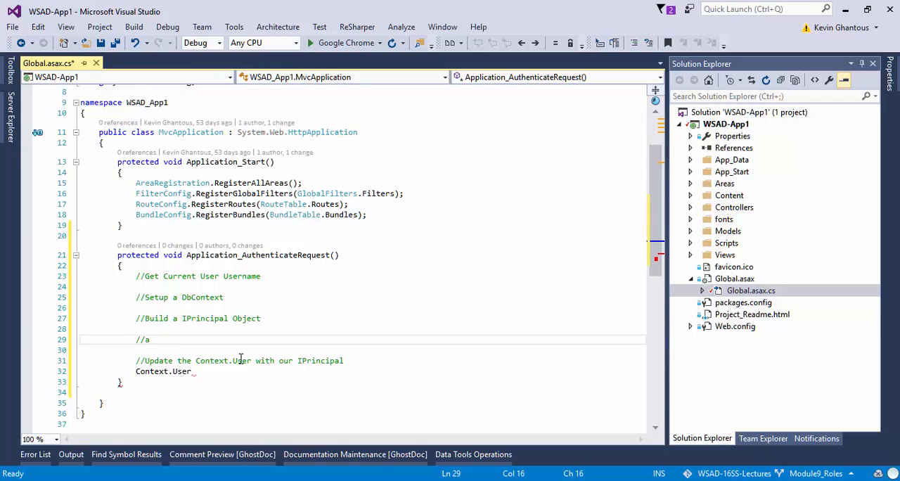
{"action": "type", "text": "Add our roles to the IPrincipal Object"}
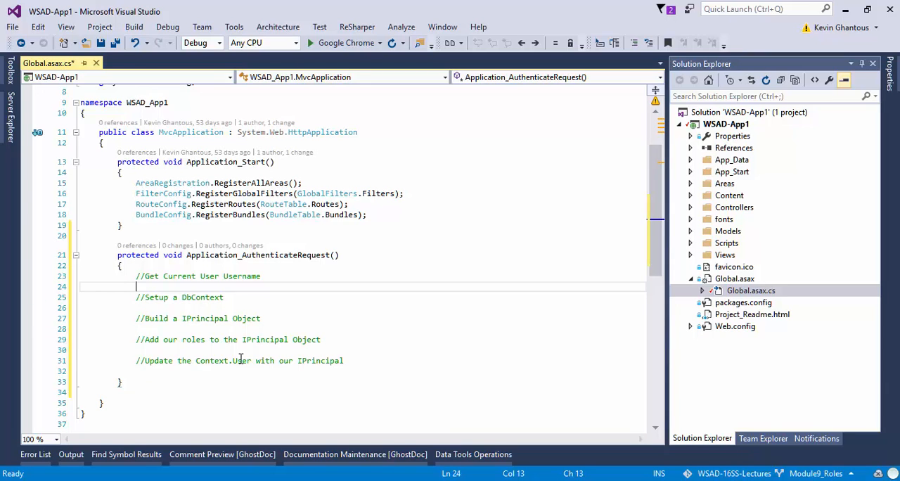
Store Context.User.Identity.Name in username and add a using block creating a WSADDbContext
{"action": "type", "text": "string username ="}
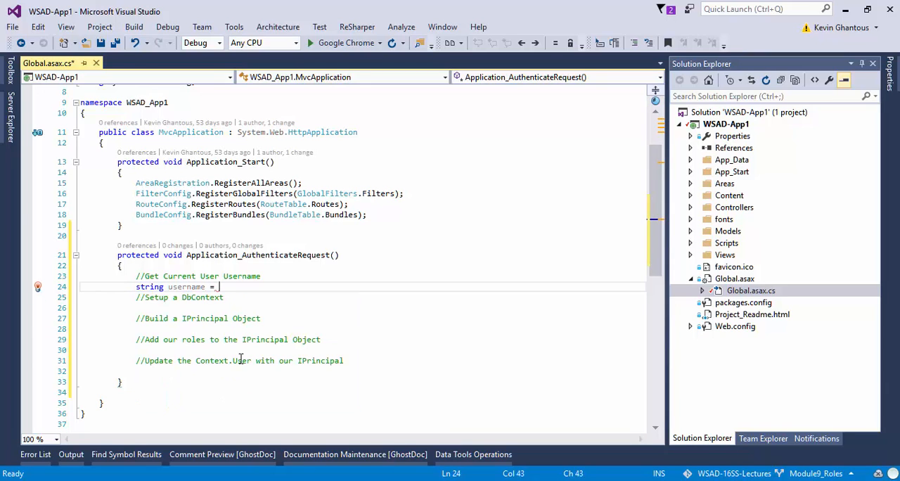
{"action": "type", "text": "Context.User.Identity.Name;"}
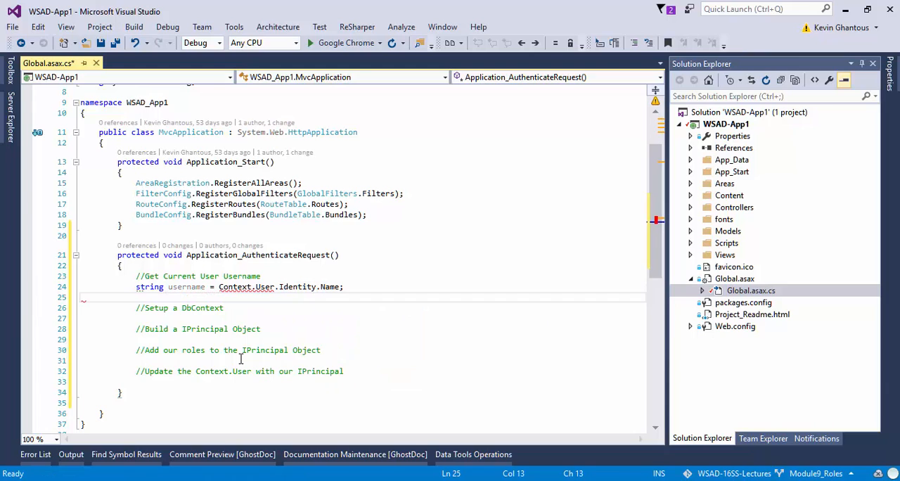
{"action": "type", "text": "using()"}
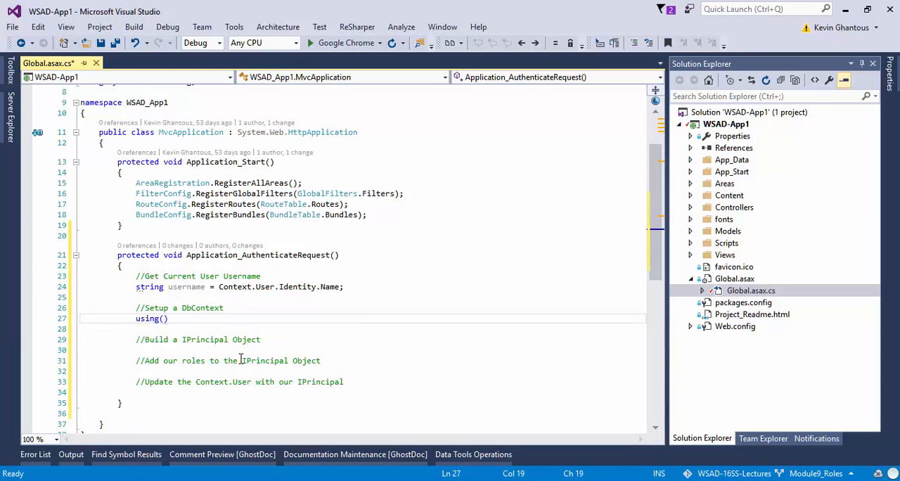
{"action": "type", "text": "WSADDbContext context"}
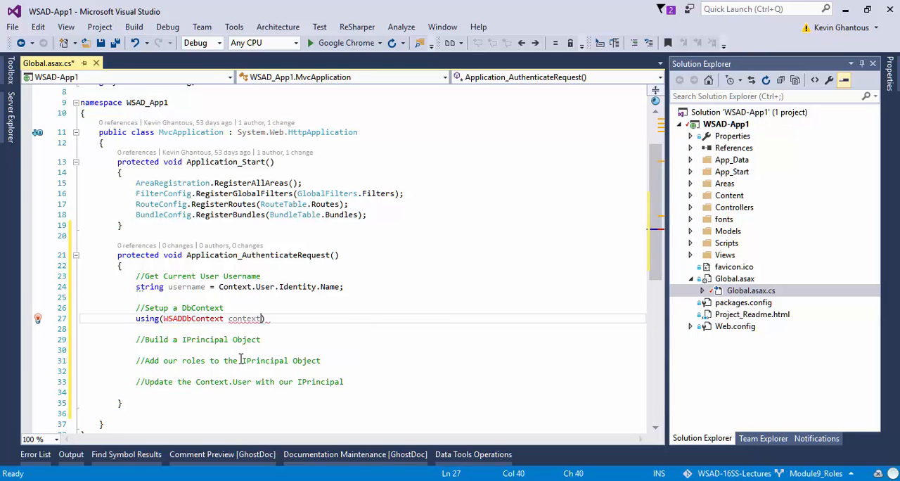
{"action": "type", "text": "= new WSADDbContext()"}
{"action": "type", "text": "{"}
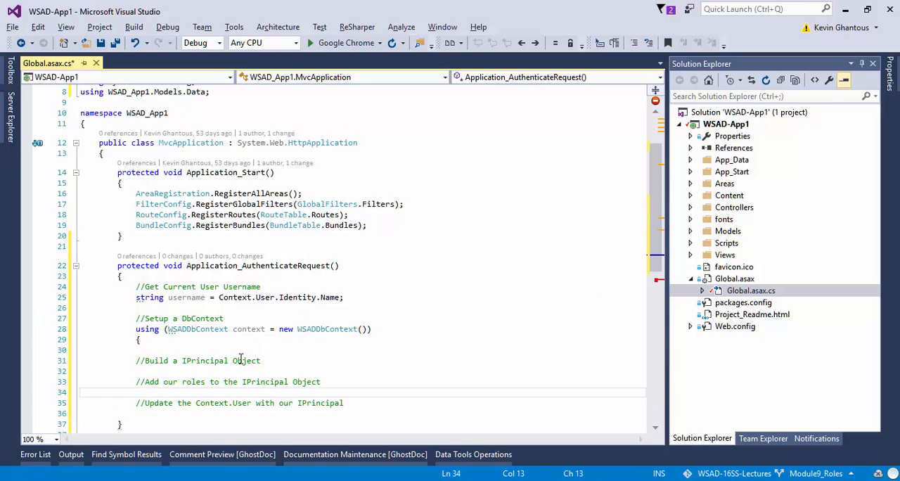
{"action": "left_click", "coordinate": [137, 370]}
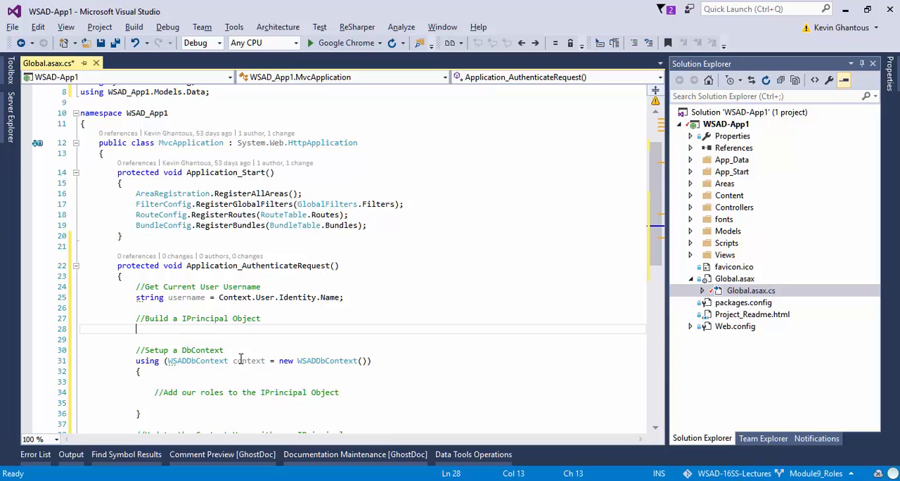
Declare IPrincipal newUserObj, import System.Security.Principal, and assign a new GenericPrincipal
{"action": "type", "text": "IP"}
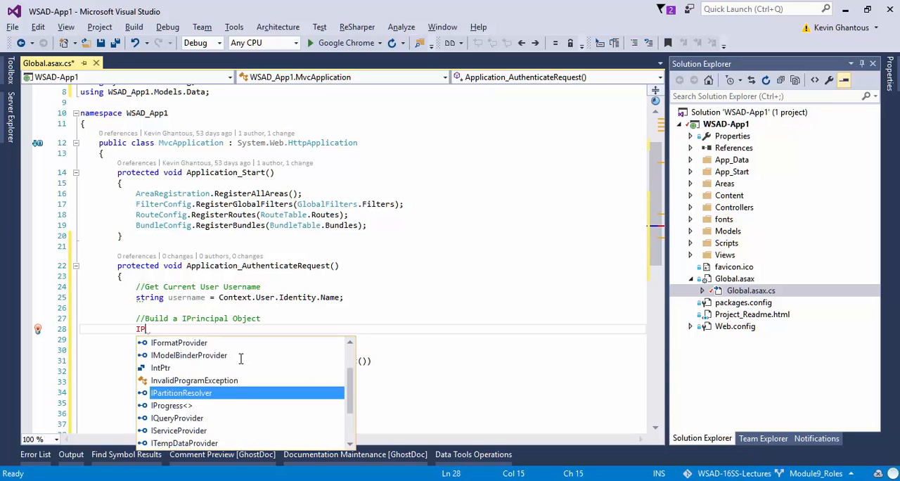
{"action": "type", "text": "rincipal"}
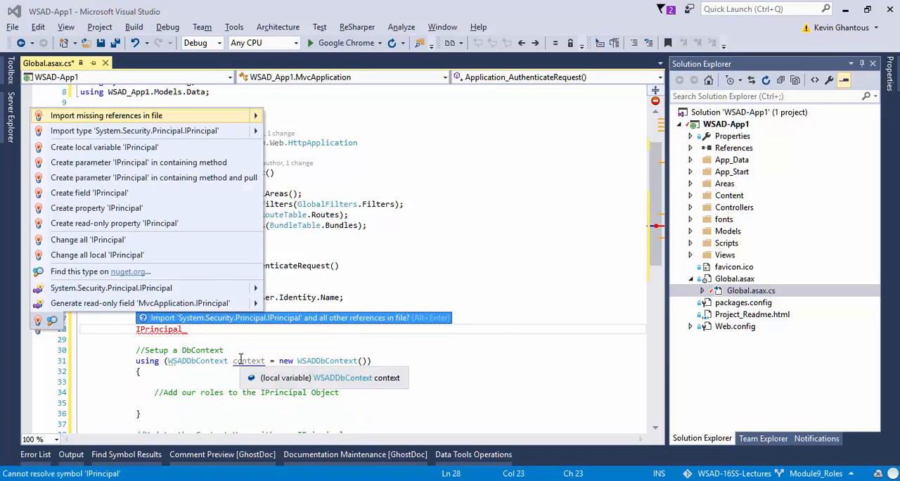
{"action": "mouse_move", "coordinate": [134, 131]}
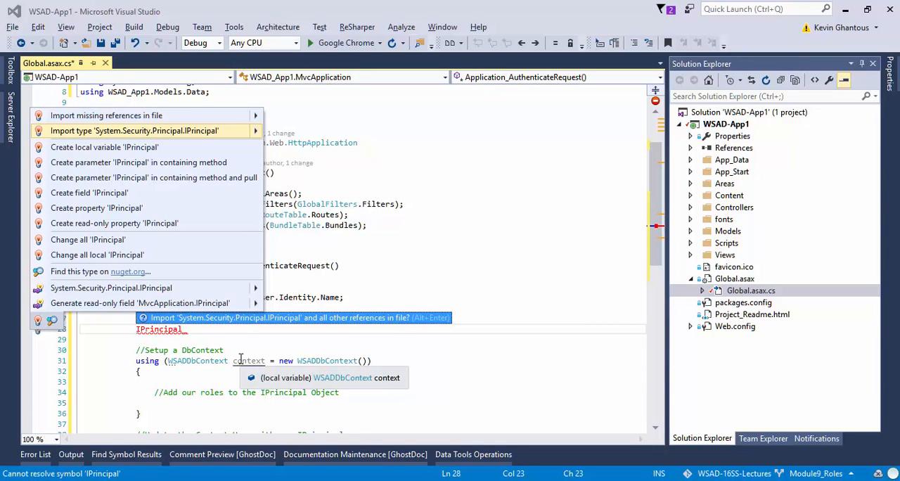
{"action": "key", "text": "Escape"}
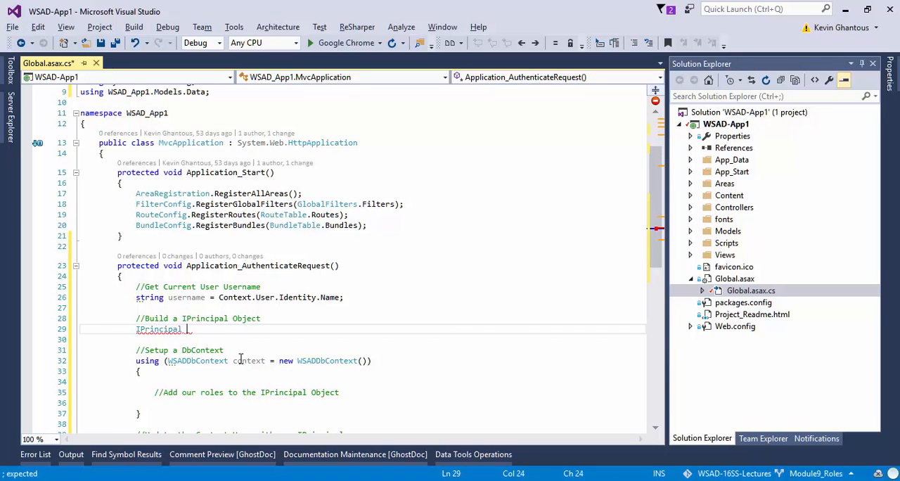
{"action": "type", "text": "newUserObj"}
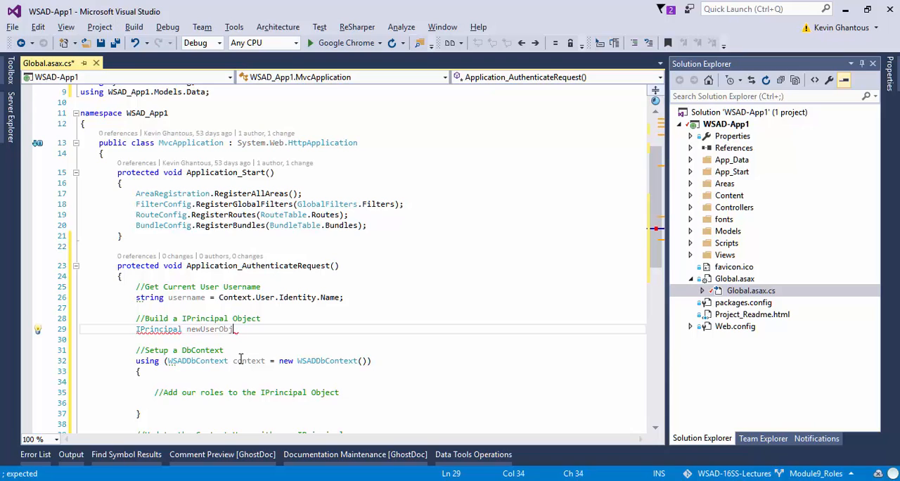
{"action": "type", "text": ";"}
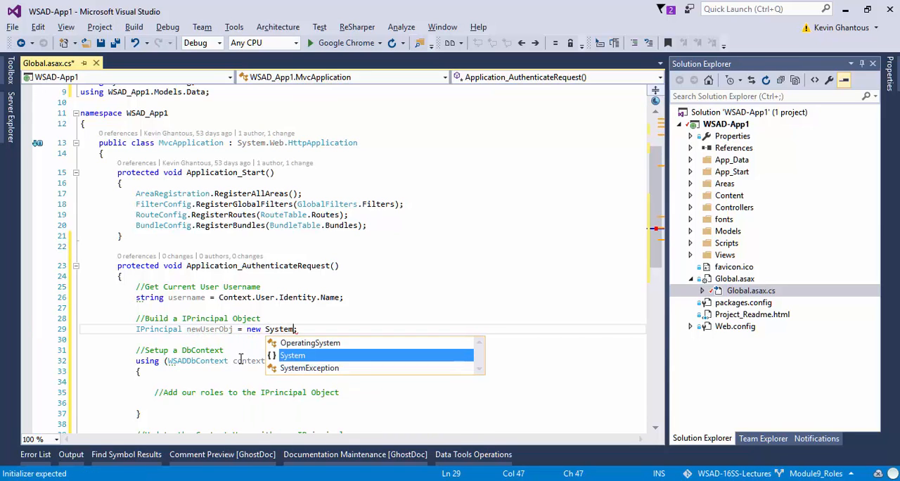
{"action": "type", "text": "Security."}
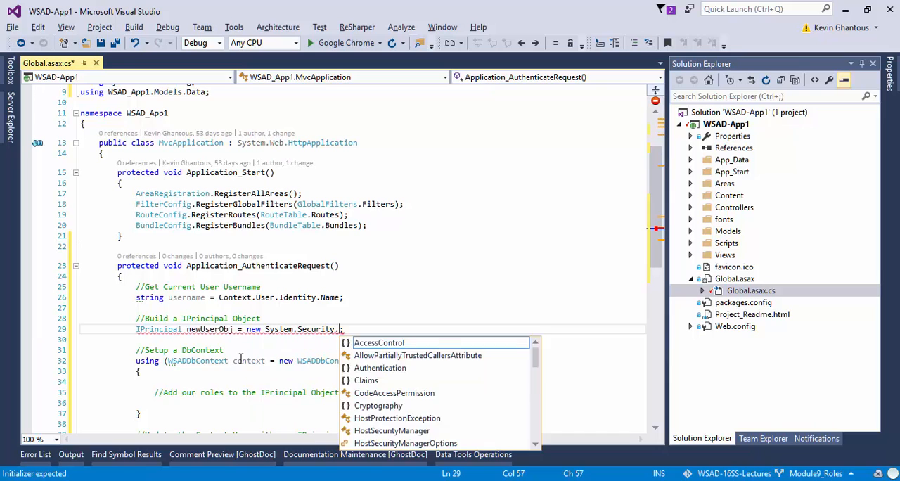
{"action": "type", "text": "Principal.GenericPrincipal"}
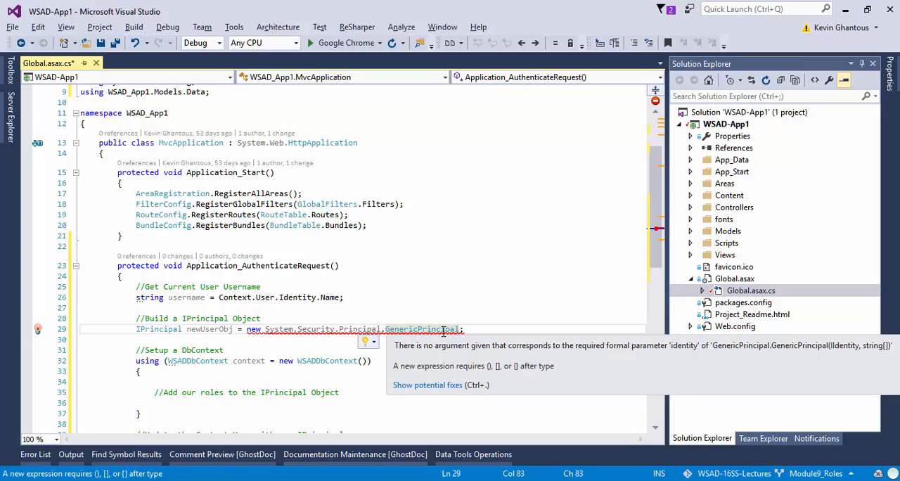
Declare 'IIdentity userIdentity = new GenericIdentity(username);' above the principal declaration
{"action": "left_click", "coordinate": [293, 296]}
{"action": "type", "text": "IIde"}
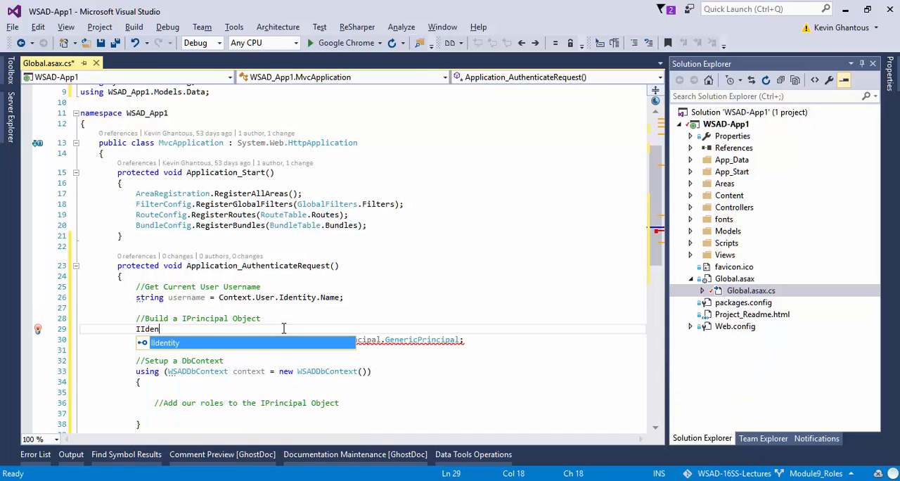
{"action": "type", "text": "ntity use"}
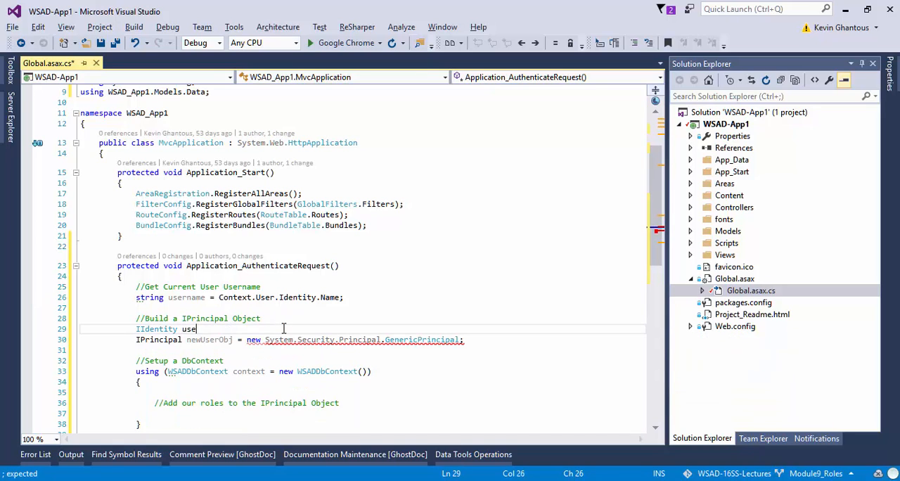
{"action": "type", "text": "Identity = n"}
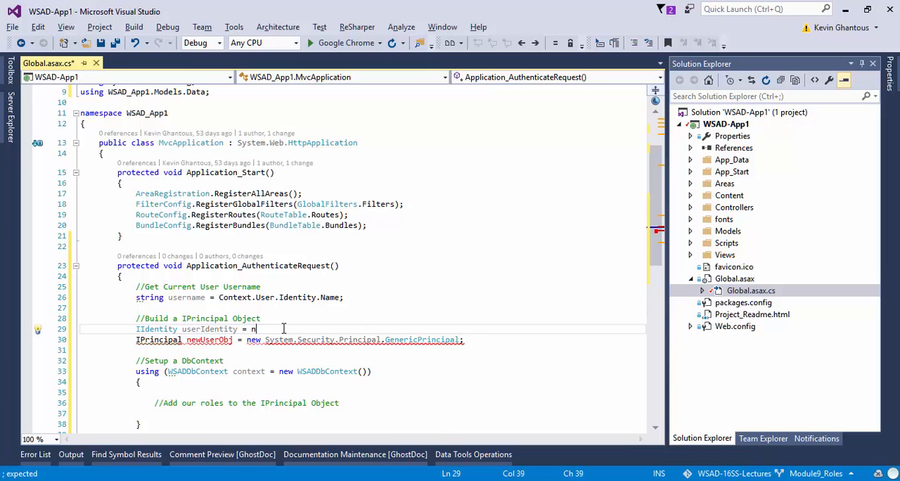
{"action": "type", "text": "ew"}
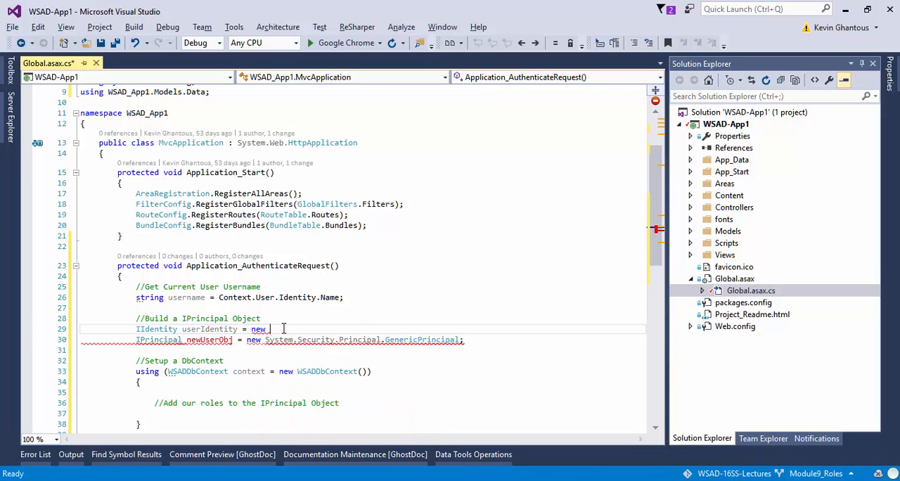
{"action": "type", "text": "GenericIdentity("}
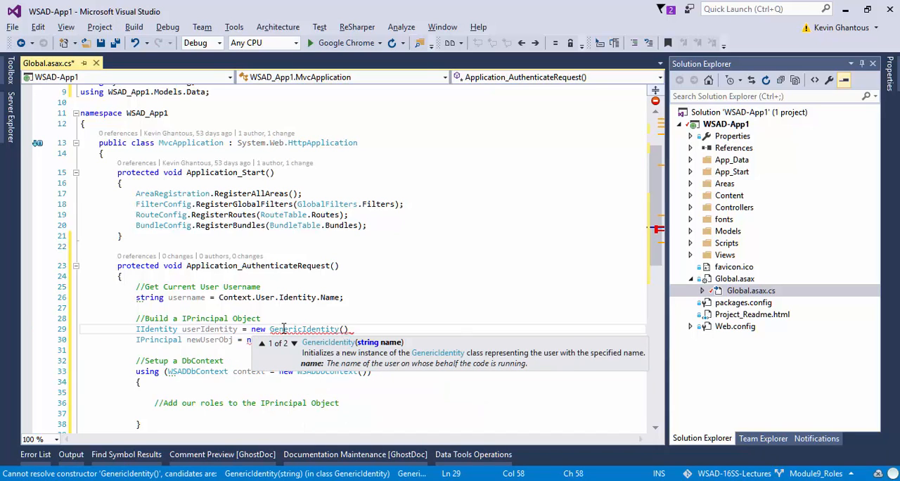
{"action": "type", "text": "username"}
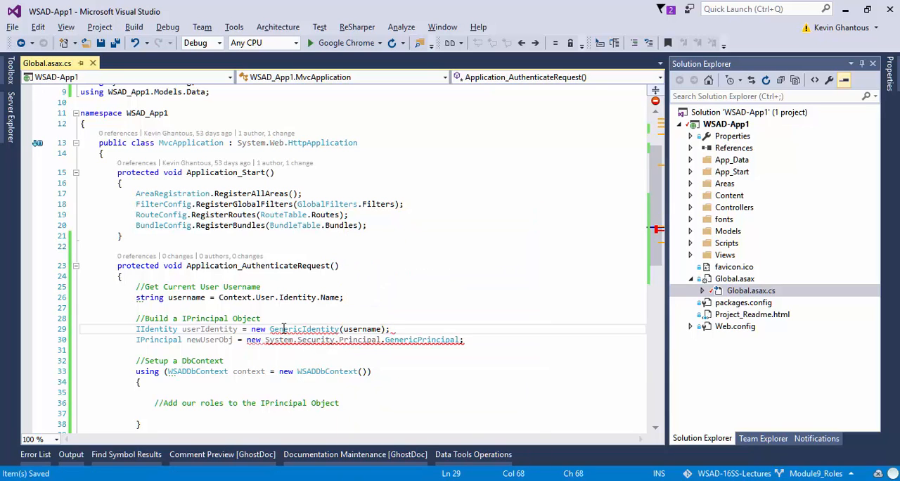
Begin the GenericPrincipal constructor arguments with '(userIdentity,'
{"action": "left_click", "coordinate": [386, 340]}
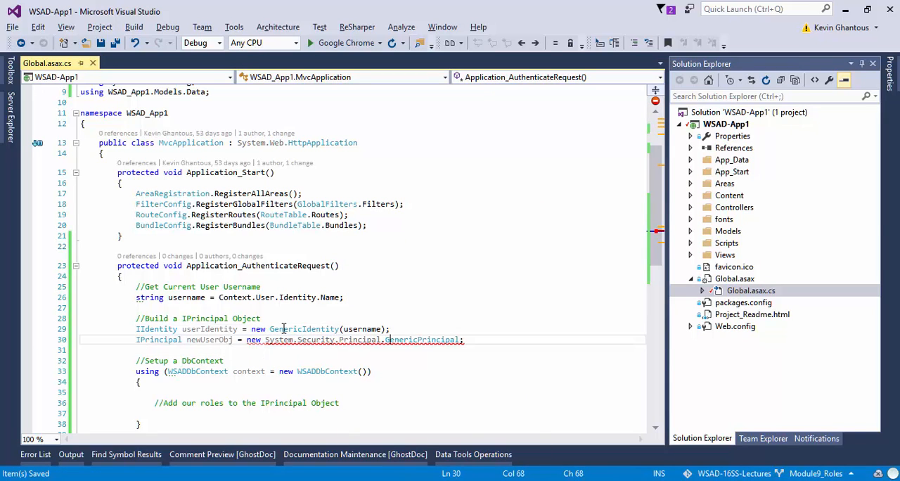
{"action": "type", "text": "()"}
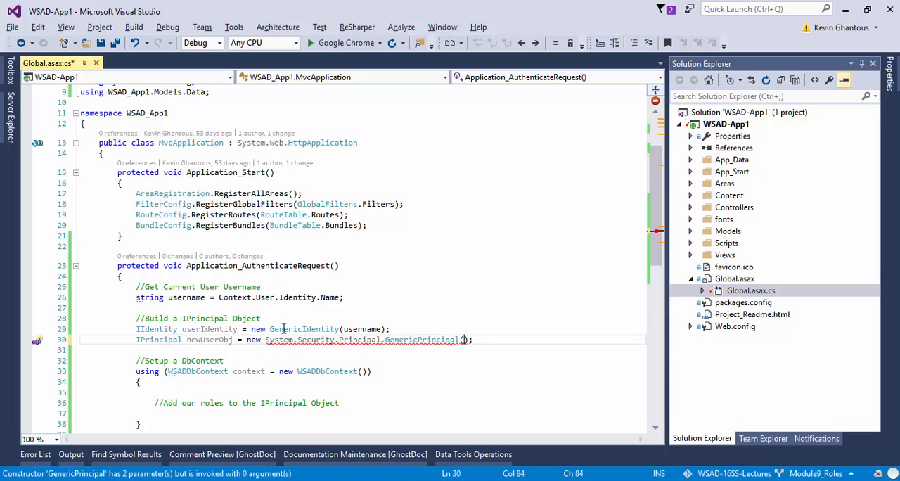
{"action": "type", "text": "userIdentity,"}
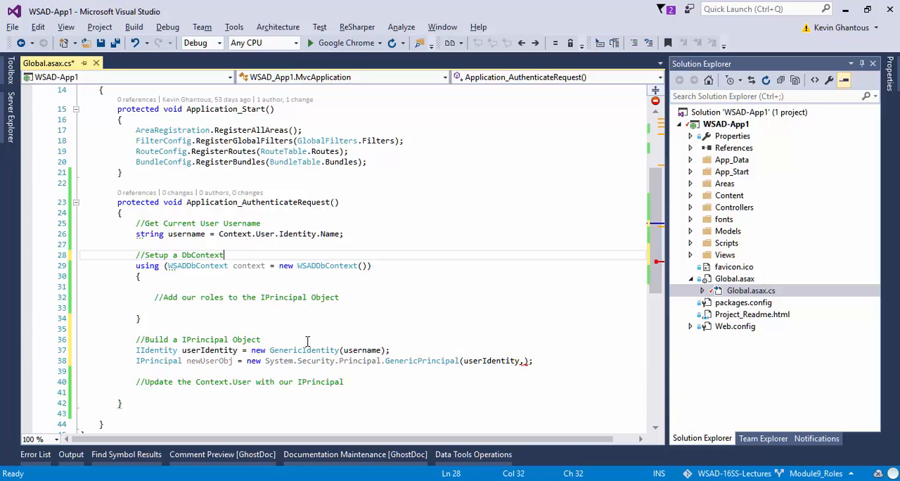
Declare 'string[] roles = null;' and add a blank line below the '//Add our roles' comment
{"action": "type", "text": "string[] roles;"}
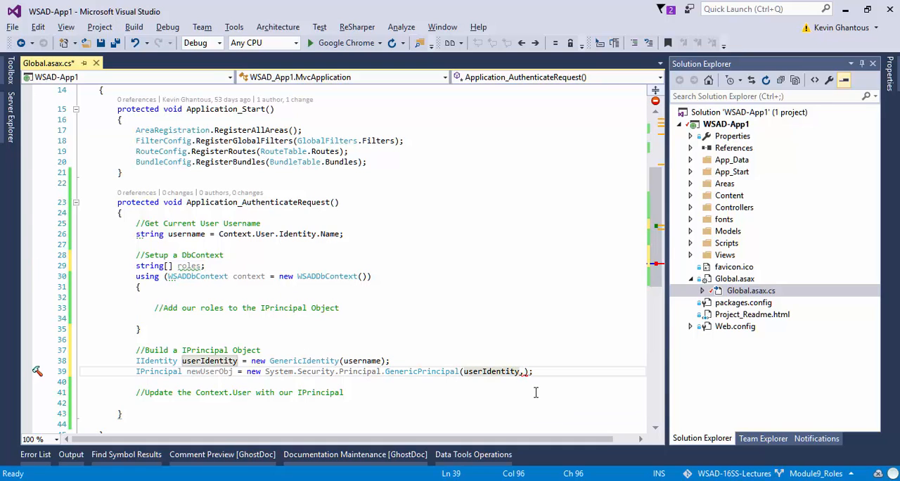
{"action": "double_click", "coordinate": [187, 266]}
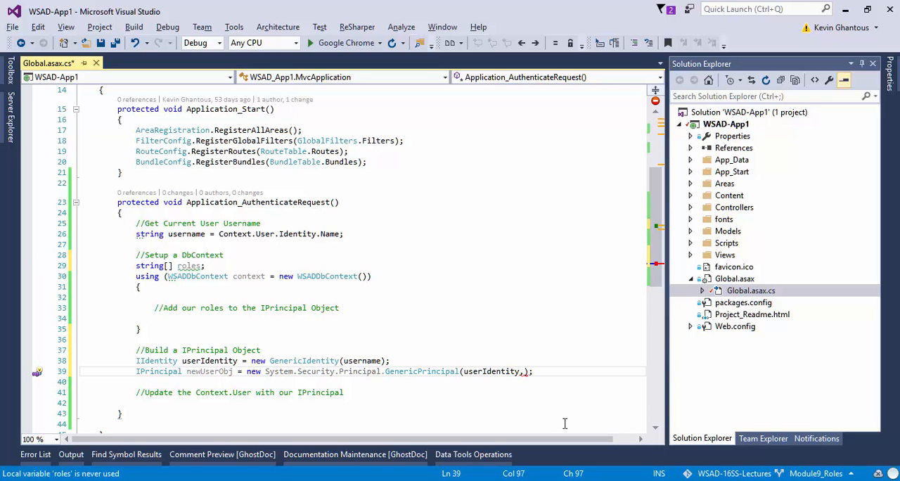
{"action": "type", "text": "roles"}
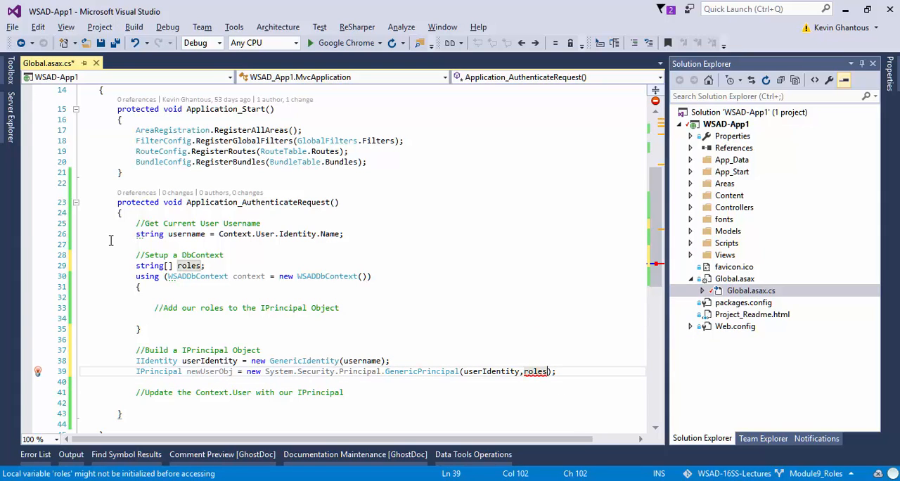
{"action": "mouse_move", "coordinate": [392, 322]}
{"action": "type", "text": " ="}
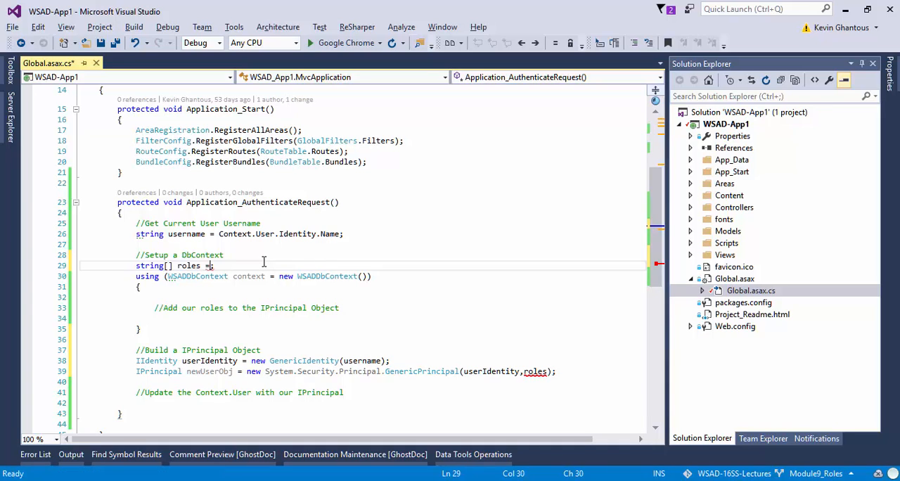
{"action": "type", "text": "null;"}
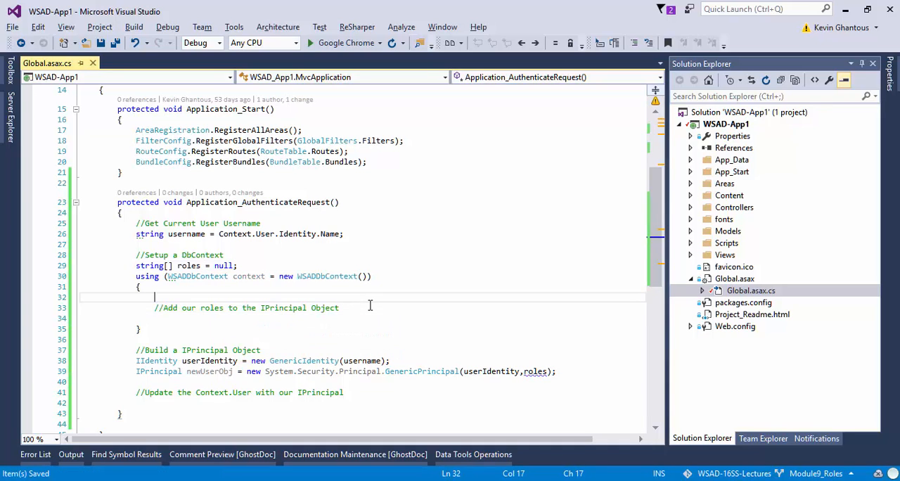
{"action": "key", "text": "Enter"}
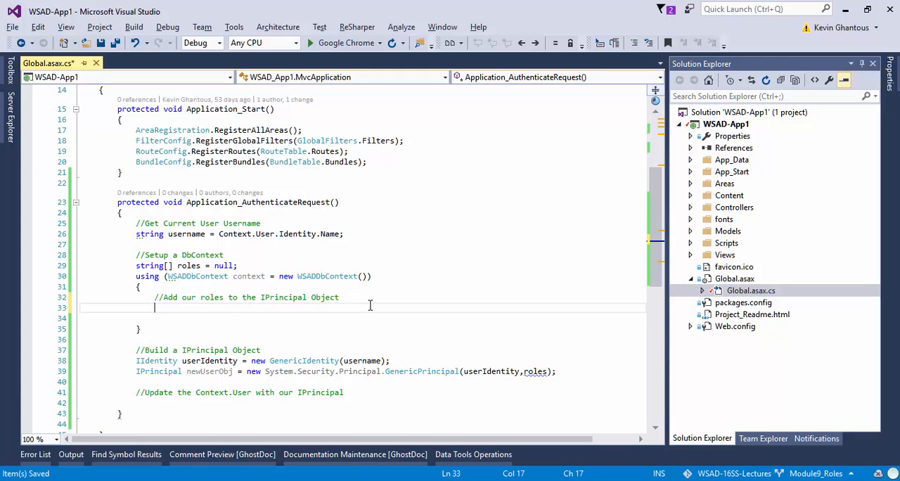
Fetch 'User userDTO = context.Users.FirstOrDefault(row => row.Username == username)' and add 'if (userDTO != null)'
{"action": "type", "text": "context.Users."}
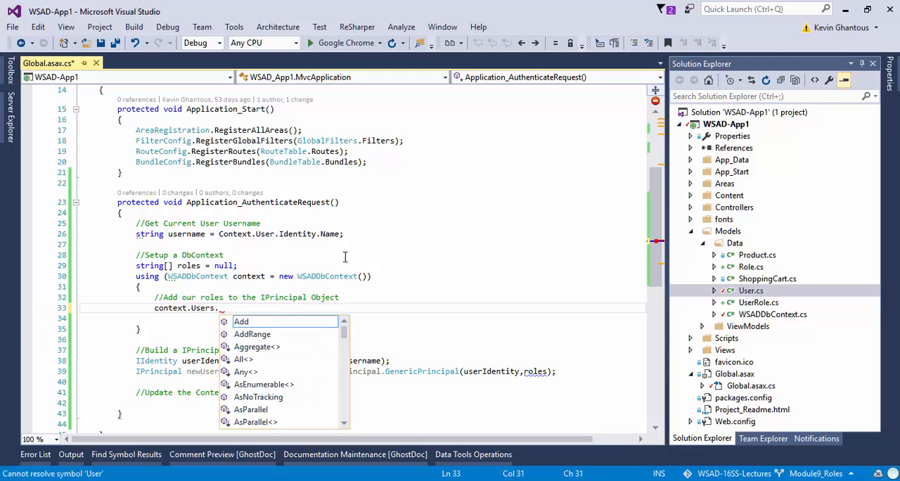
{"action": "type", "text": "FirstOrDefault()"}
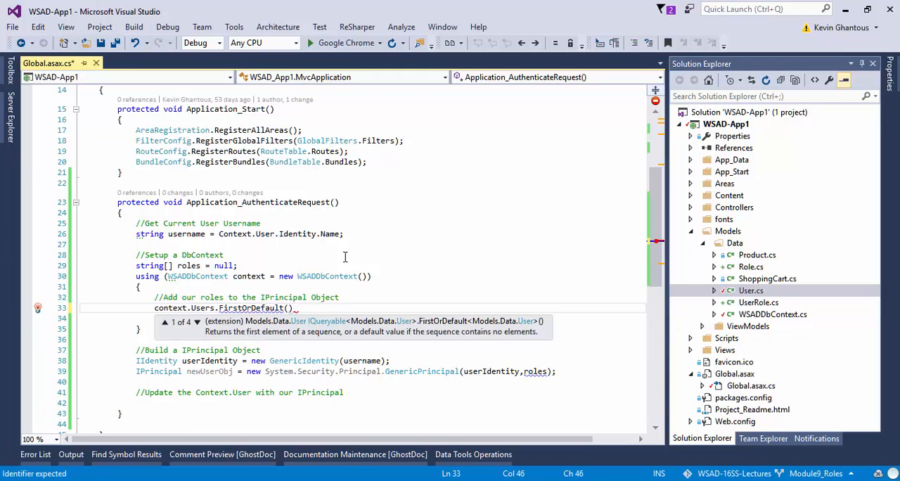
{"action": "type", "text": "n"}
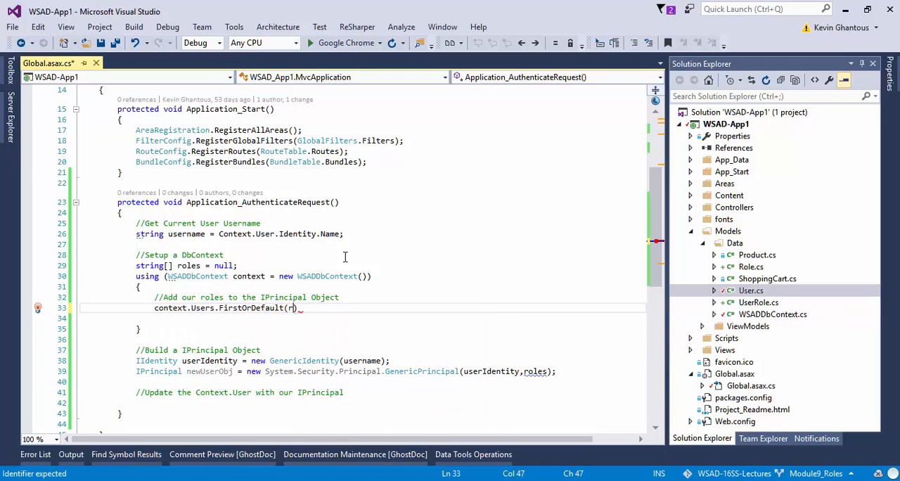
{"action": "type", "text": "ow=>row."}
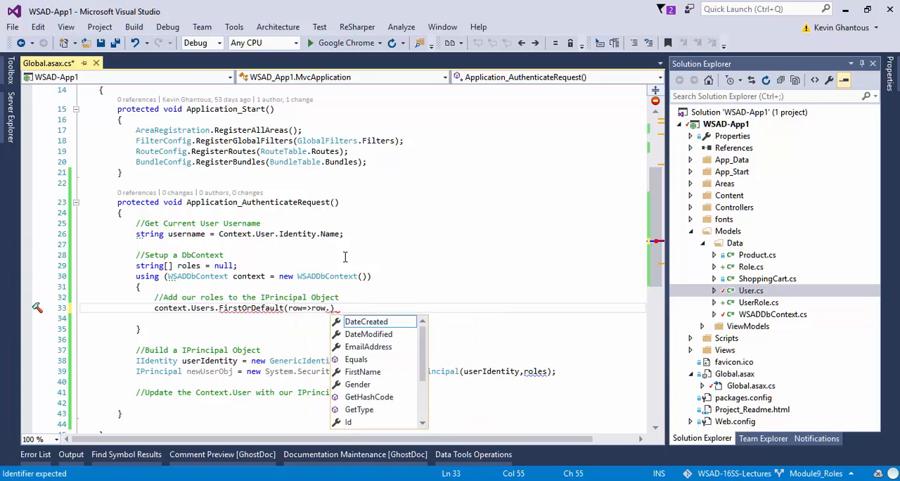
{"action": "type", "text": "Username == username"}
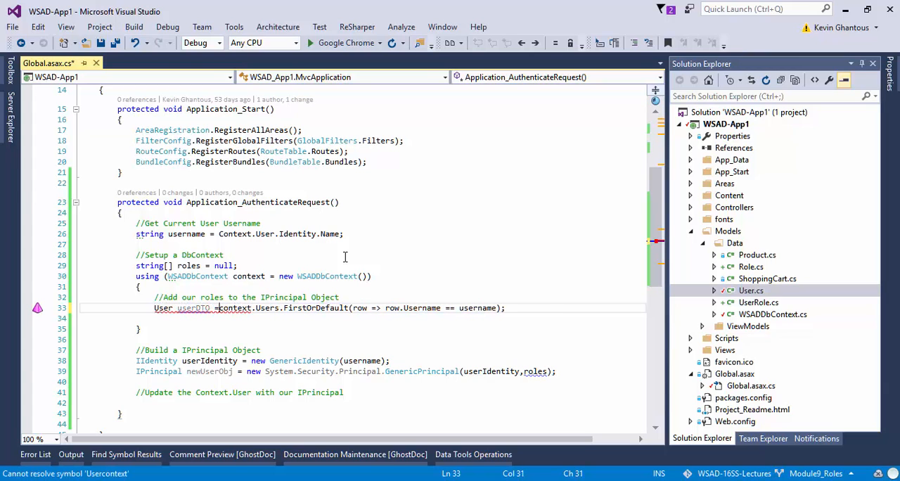
{"action": "type", "text": "if (userDTO != null"}
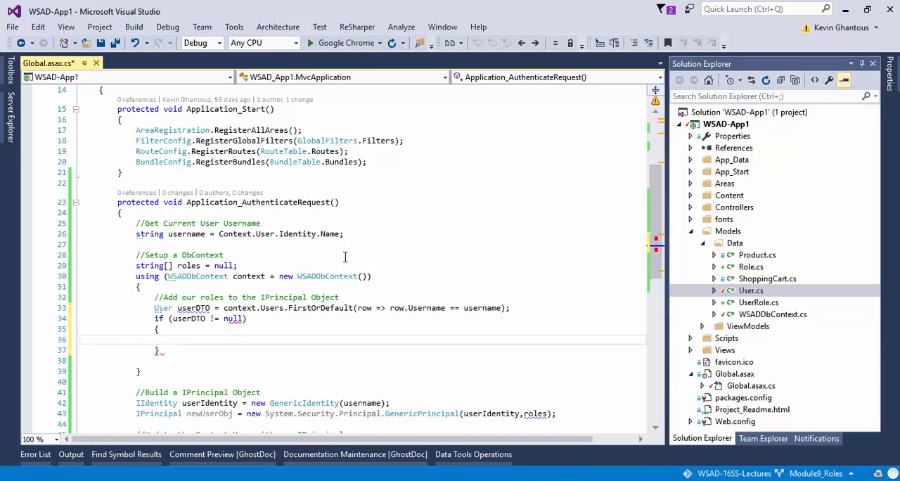
Assign roles from context.UserRoles where UserId == userDTO.Id, selecting Role.Name into ToArray()
{"action": "type", "text": "context.UserRoles."}
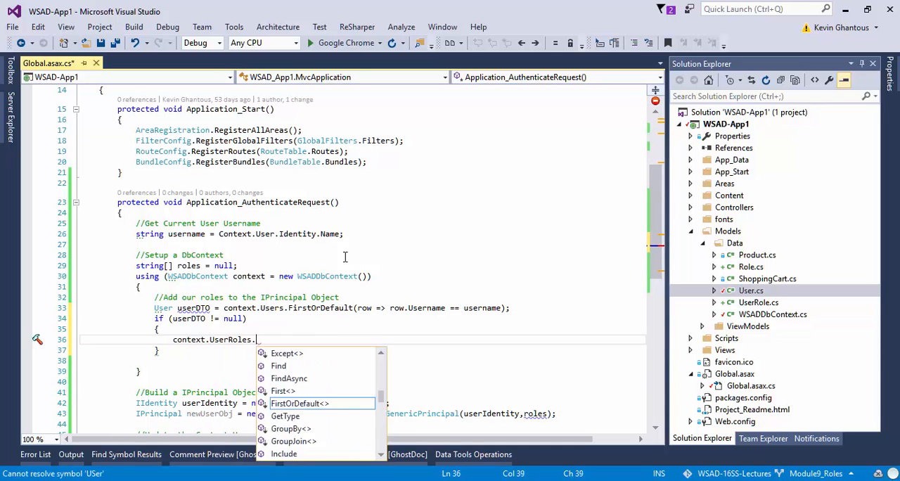
{"action": "type", "text": "Fi"}
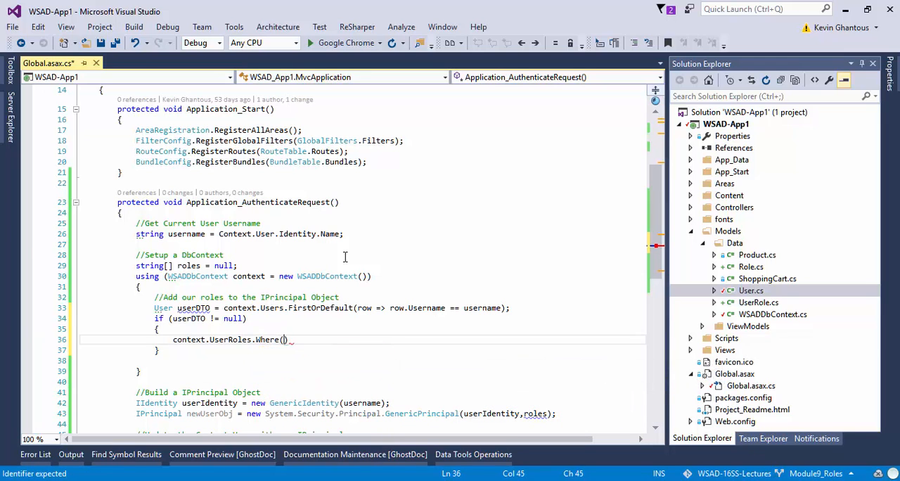
{"action": "type", "text": "row=>row.USer"}
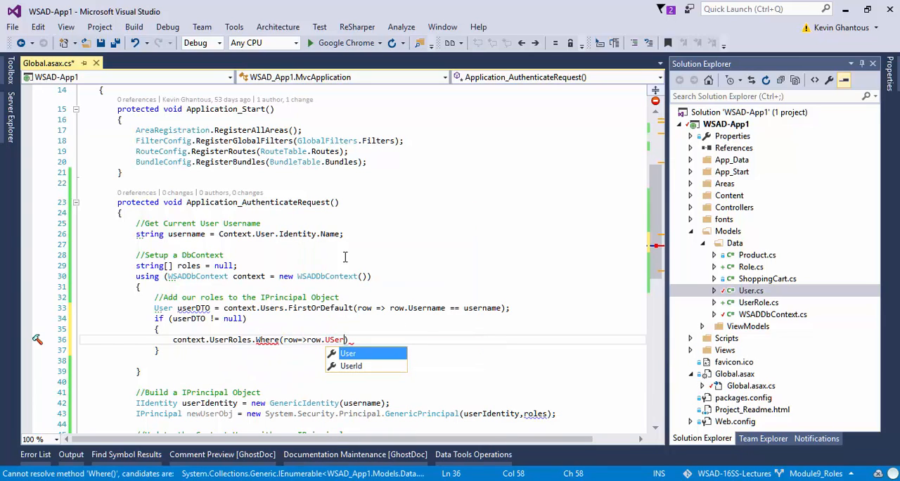
{"action": "type", "text": "Id == userDTO.Id"}
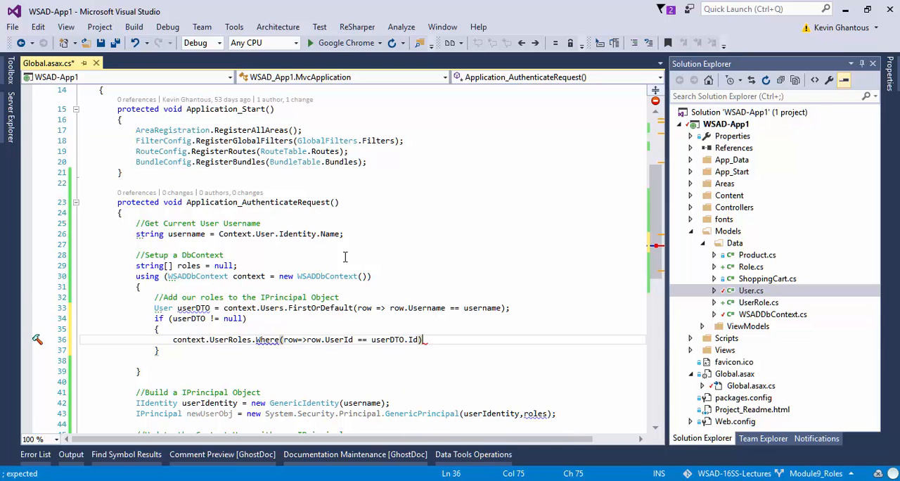
{"action": "type", "text": ".SELEC"}
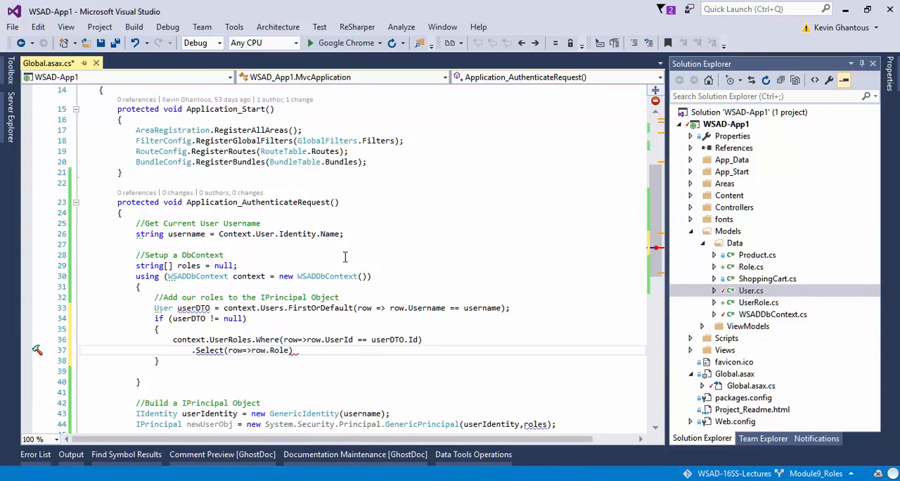
{"action": "type", "text": "N"}
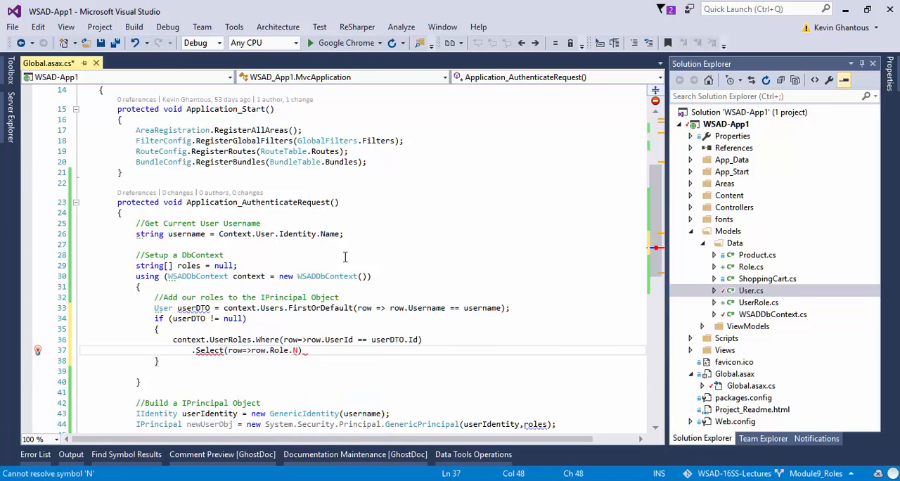
{"action": "type", "text": "ame"}
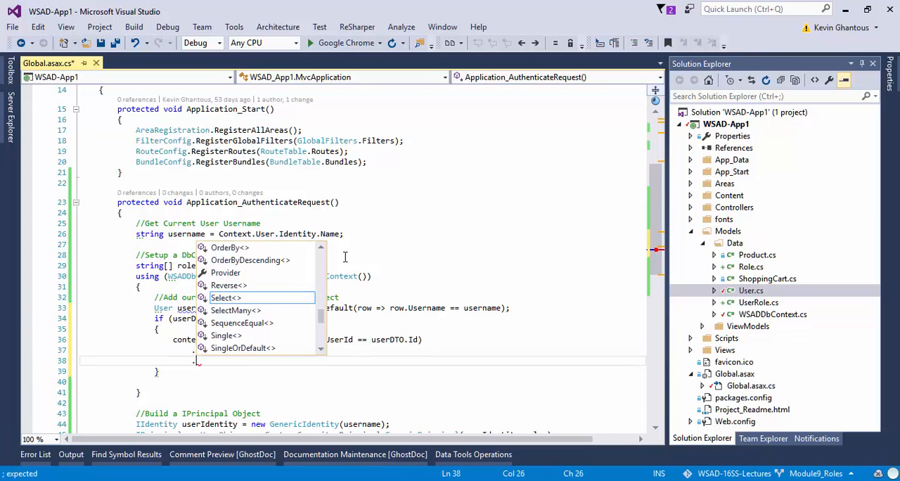
{"action": "type", "text": ".ToArray();"}
{"action": "left_click", "coordinate": [364, 339]}
{"action": "type", "text": "roles = "}
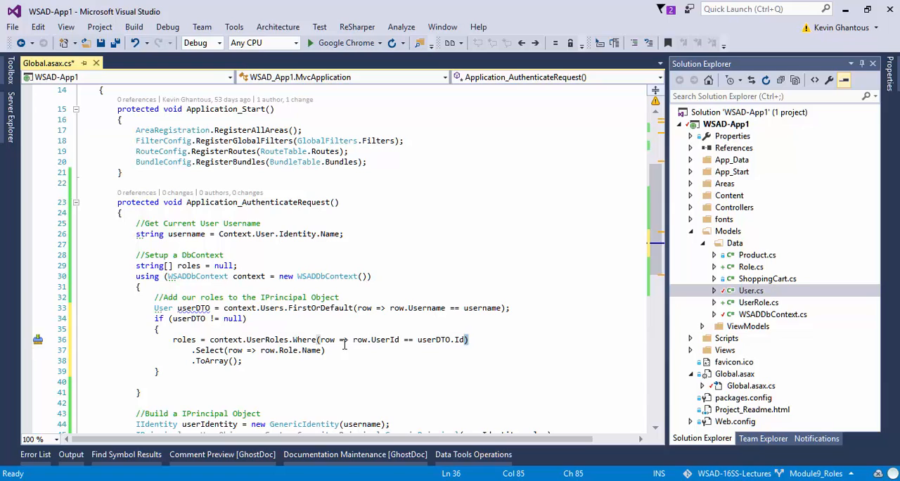
{"action": "double_click", "coordinate": [267, 339]}
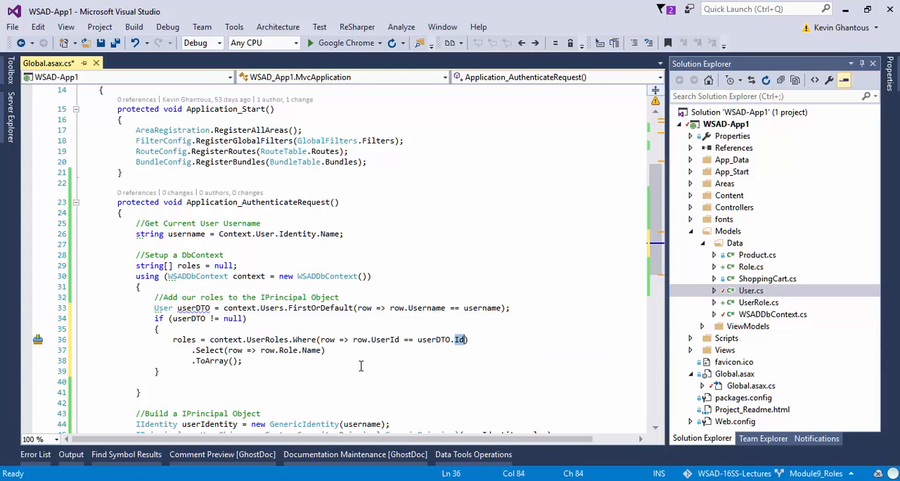
{"action": "mouse_move", "coordinate": [289, 350]}
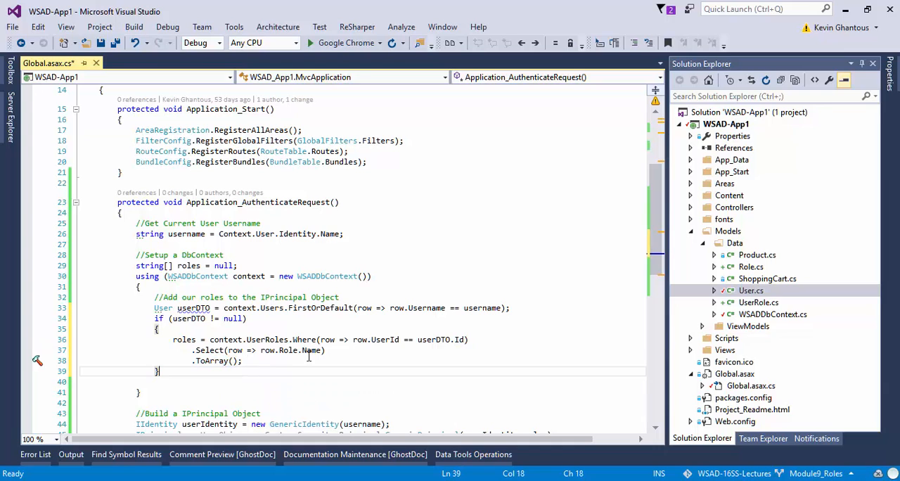
{"action": "mouse_move", "coordinate": [312, 350]}
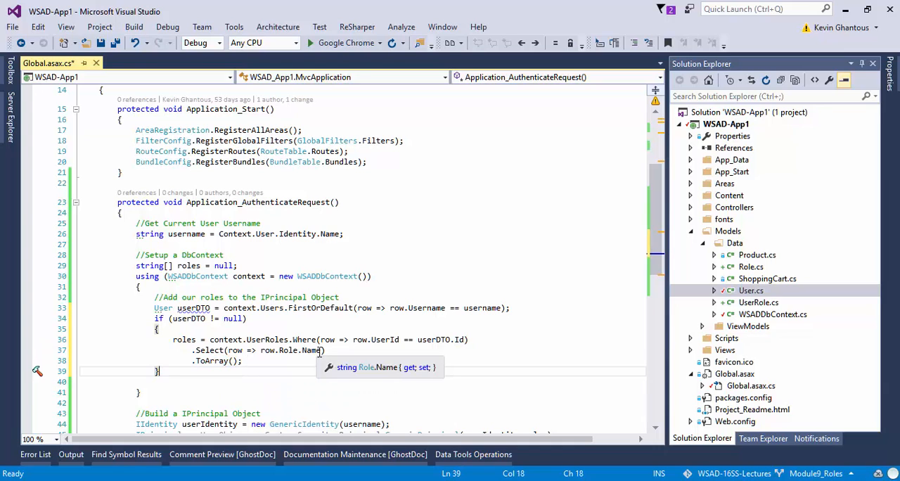
Write 'Context.User = newUserObj;' under the update comment, then save and build
{"action": "scroll", "scroll_direction": "down", "scroll_amount": 3}
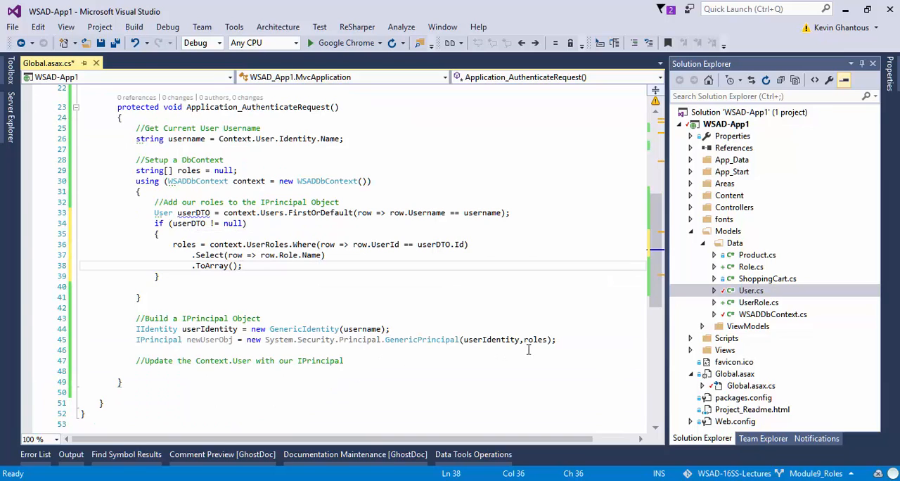
{"action": "double_click", "coordinate": [421, 339]}
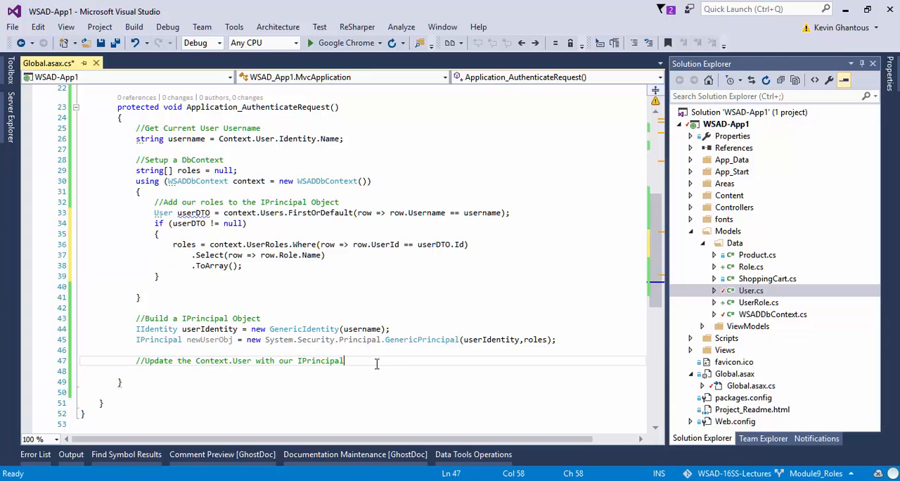
{"action": "type", "text": "Context.User ="}
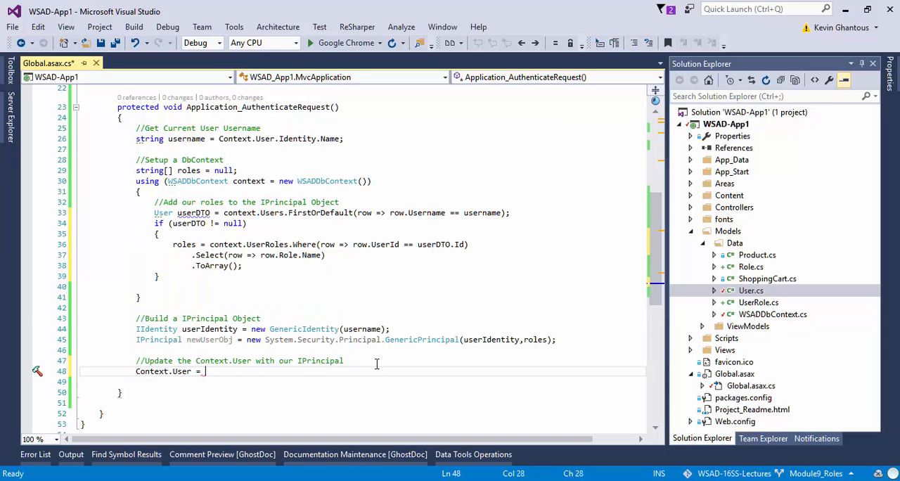
{"action": "type", "text": "newUserObj;"}
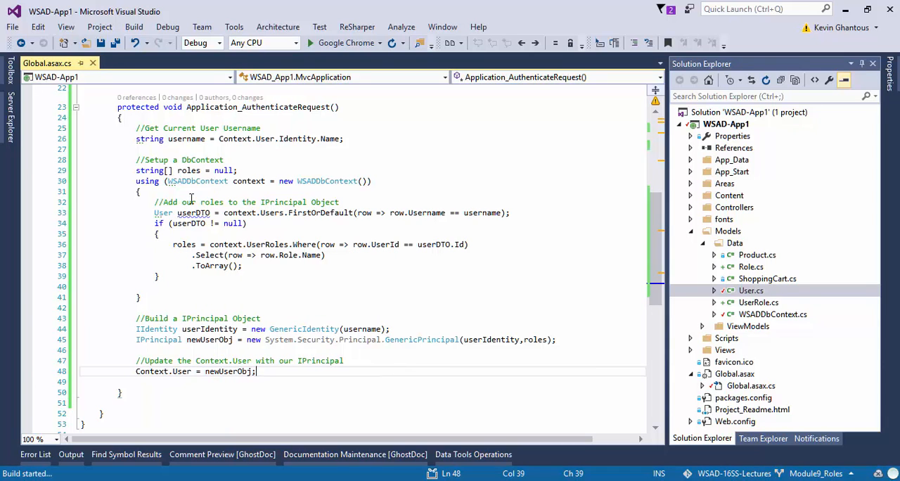
{"action": "mouse_move", "coordinate": [213, 265]}
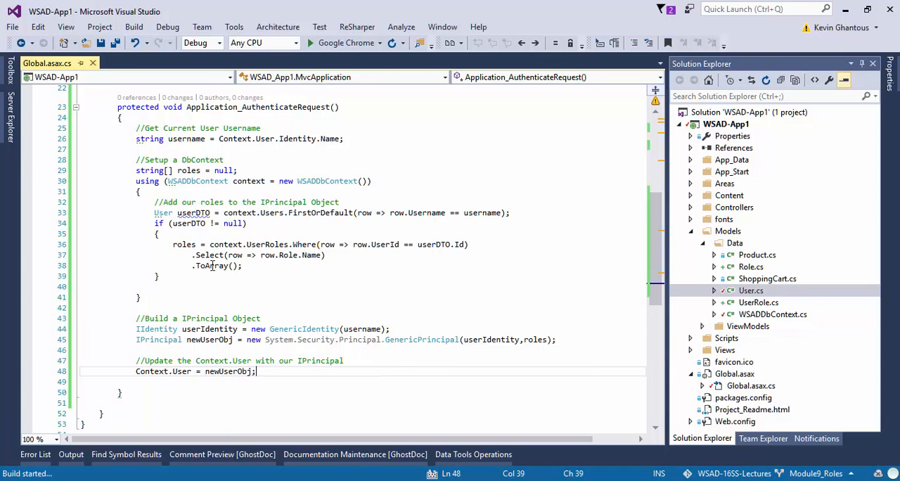
{"action": "double_click", "coordinate": [186, 139]}
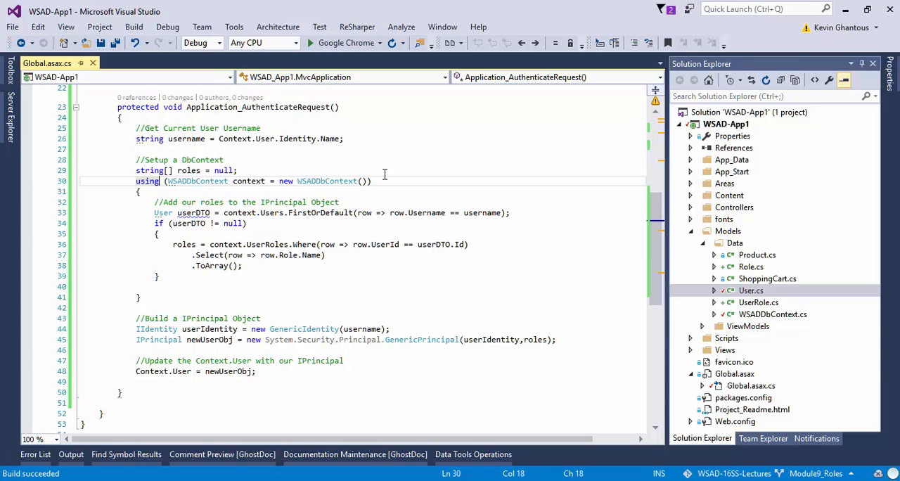
{"action": "left_click", "coordinate": [180, 191]}
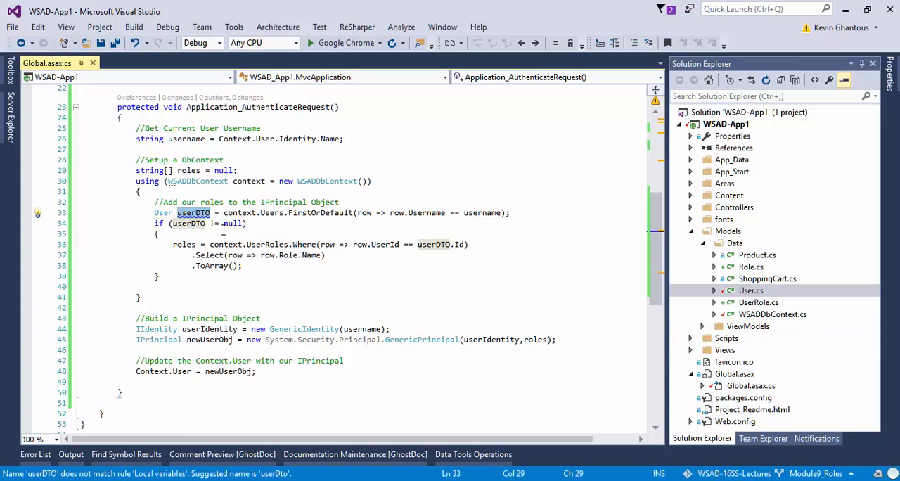
{"action": "mouse_move", "coordinate": [189, 223]}
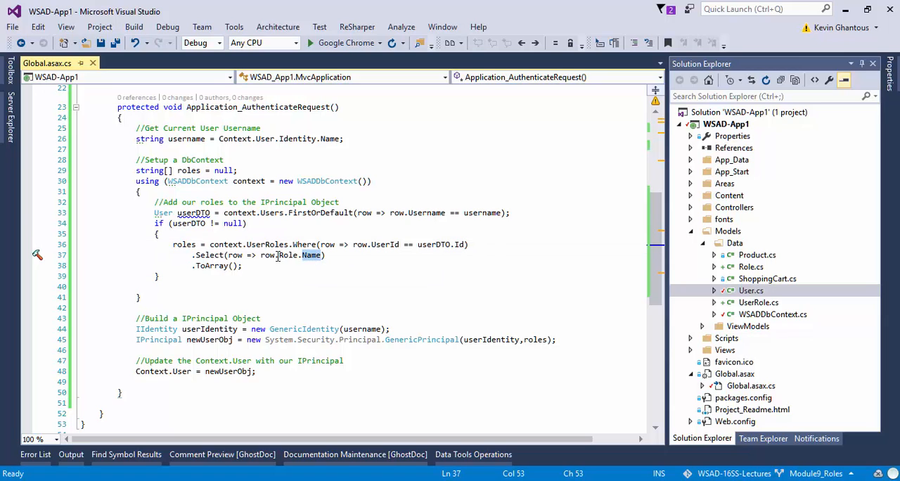
{"action": "double_click", "coordinate": [311, 254]}
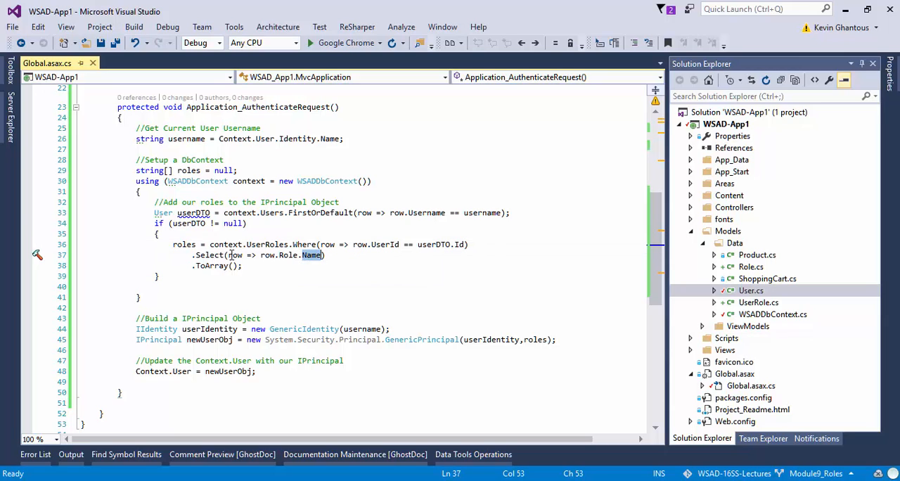
{"action": "mouse_move", "coordinate": [312, 254]}
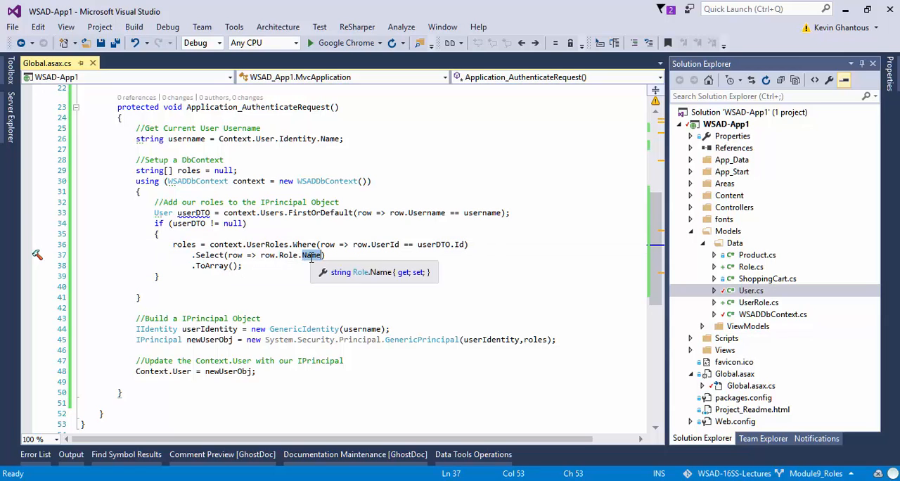
{"action": "mouse_move", "coordinate": [183, 230]}
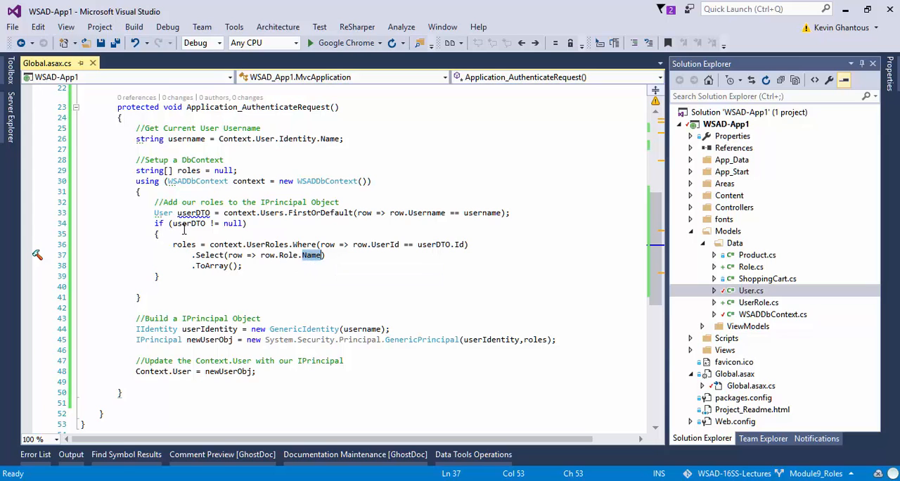